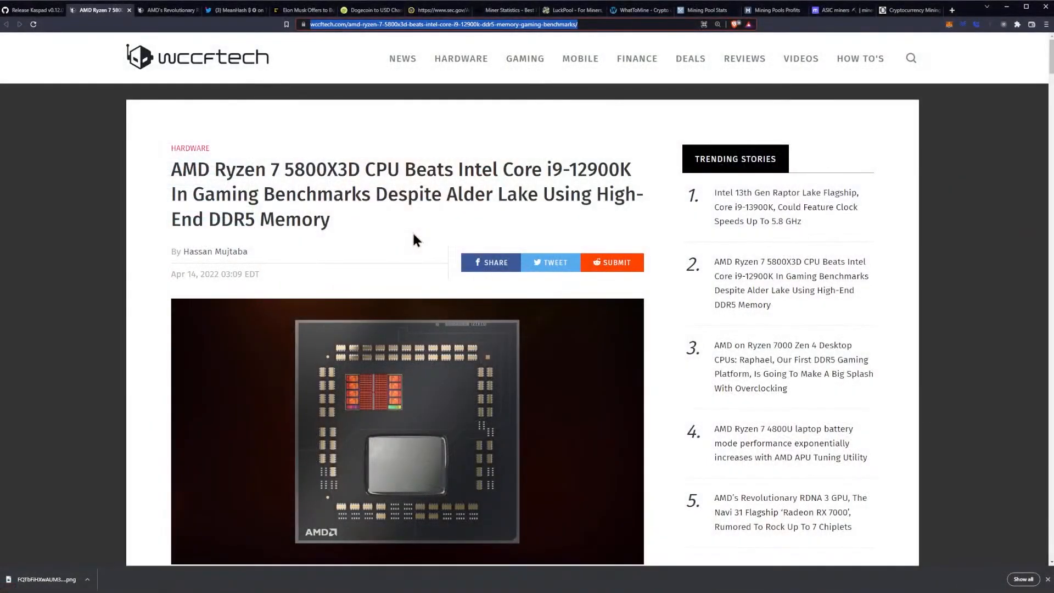
mouse_move(437, 247)
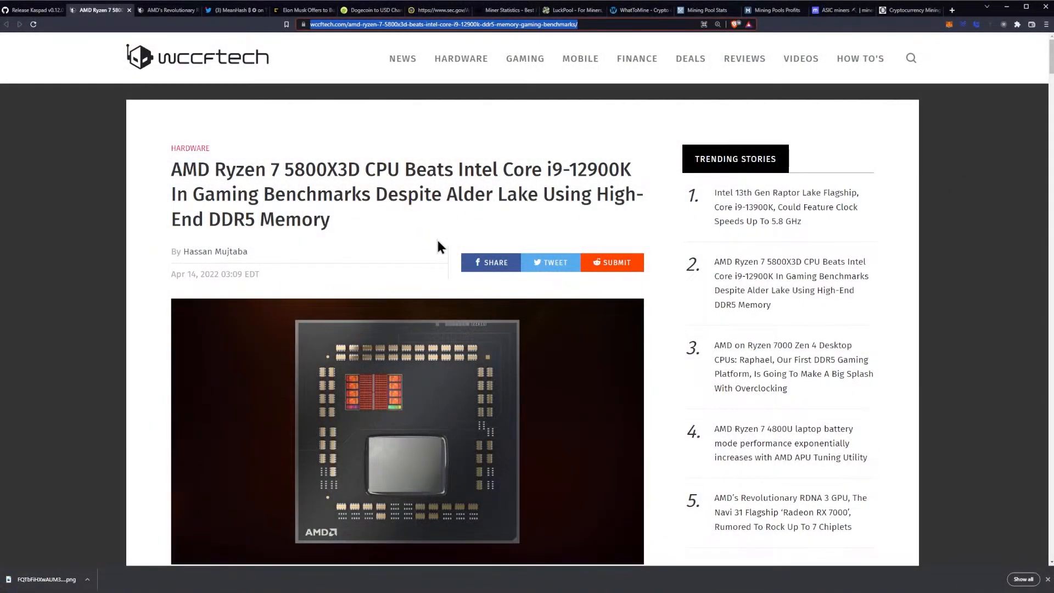
Step: Scroll past the 5800X3D headline and lead image to the opening paragraphs
scroll("down", 3)
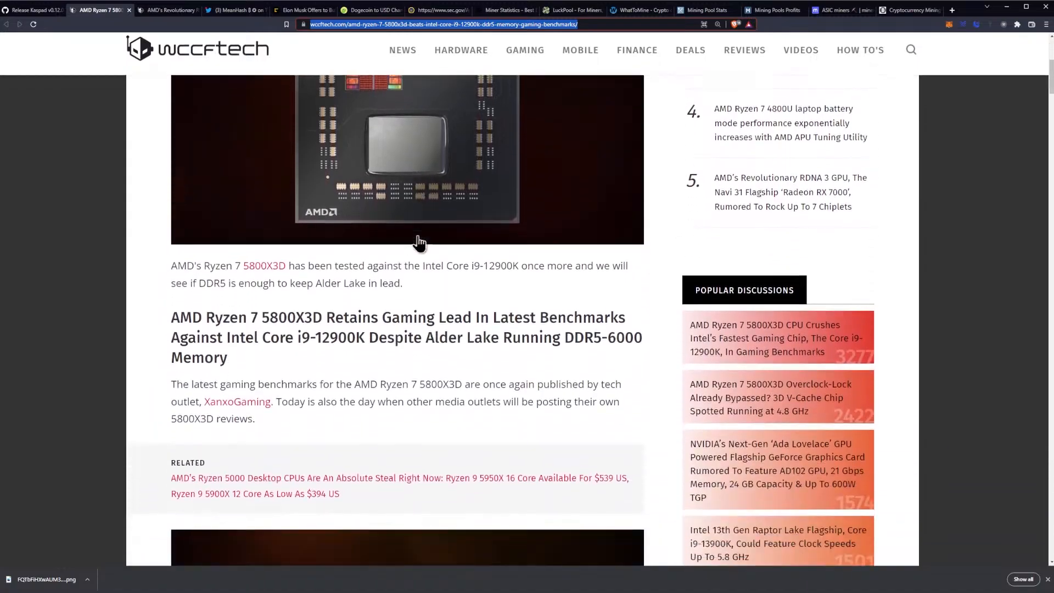
scroll("down", 3)
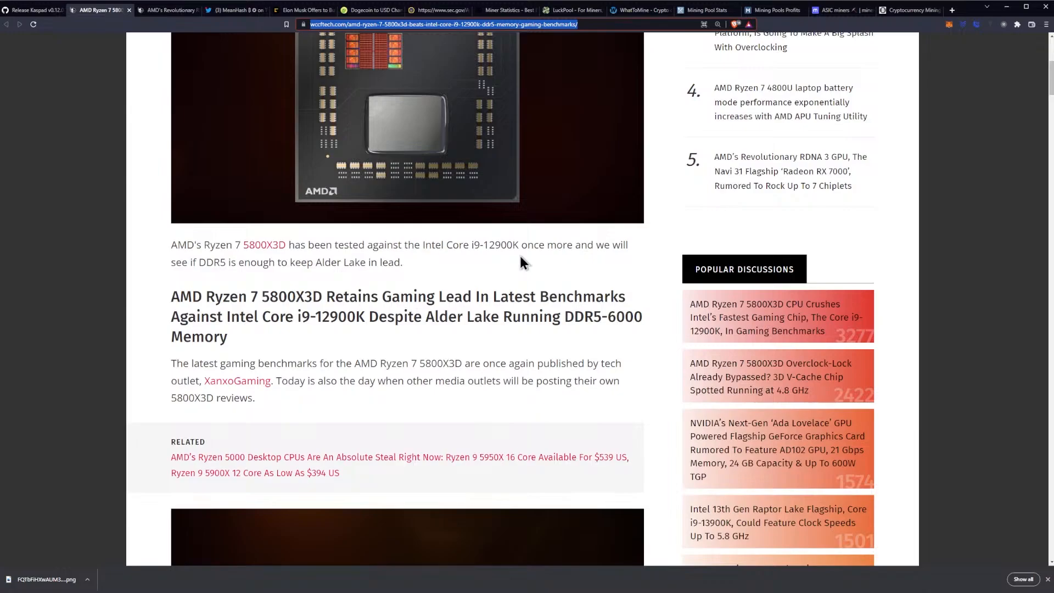
scroll("down", 3)
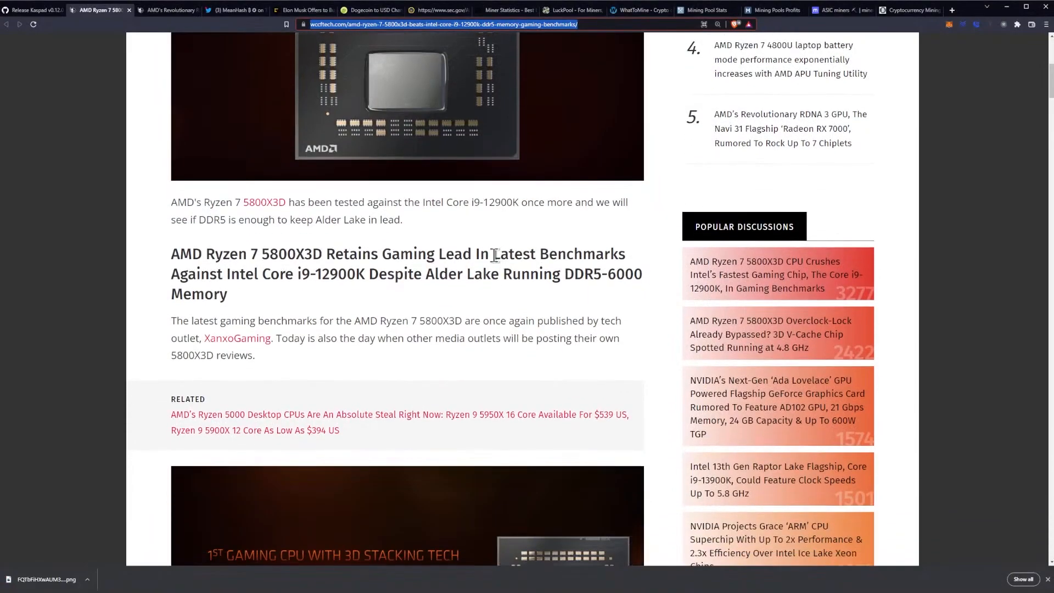
mouse_move(422, 233)
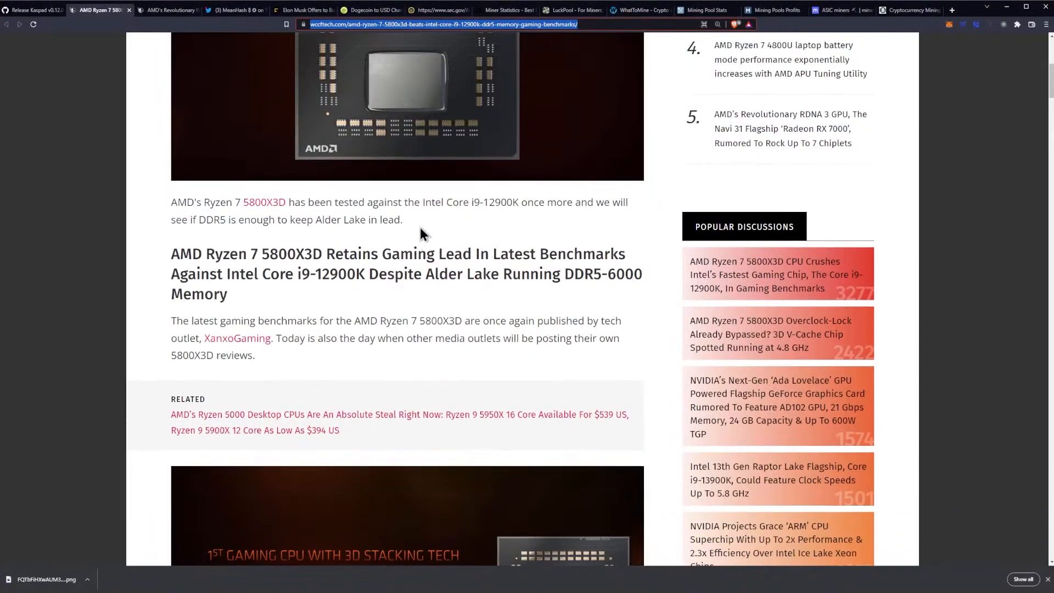
mouse_move(452, 230)
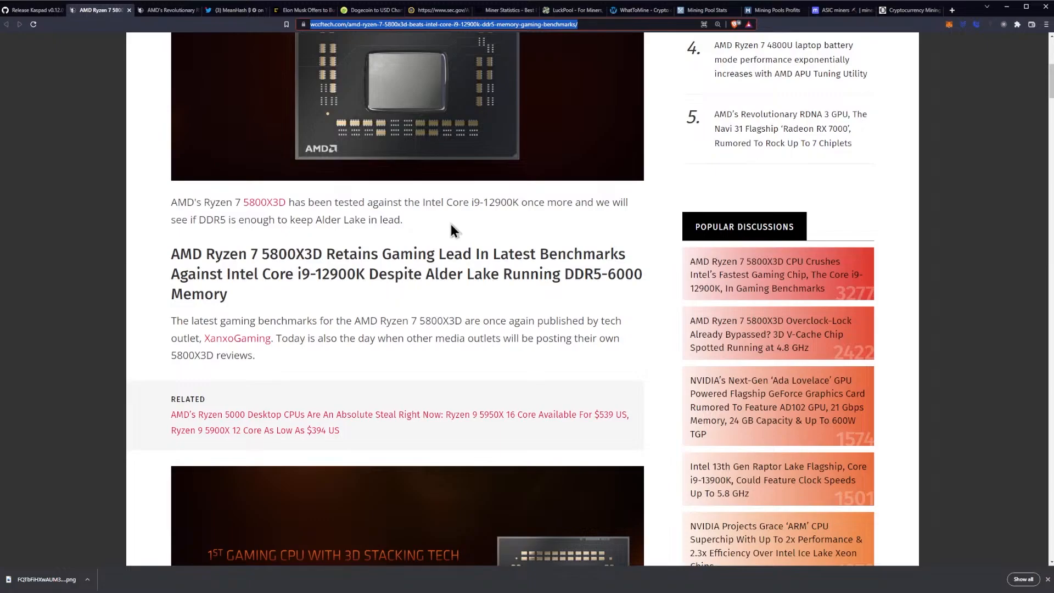
mouse_move(472, 224)
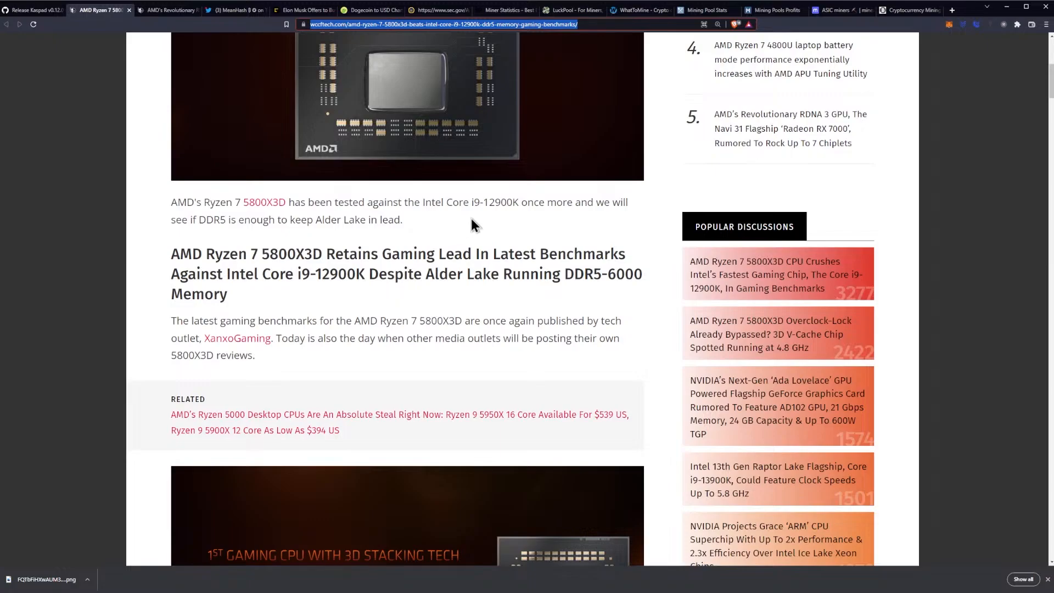
mouse_move(461, 226)
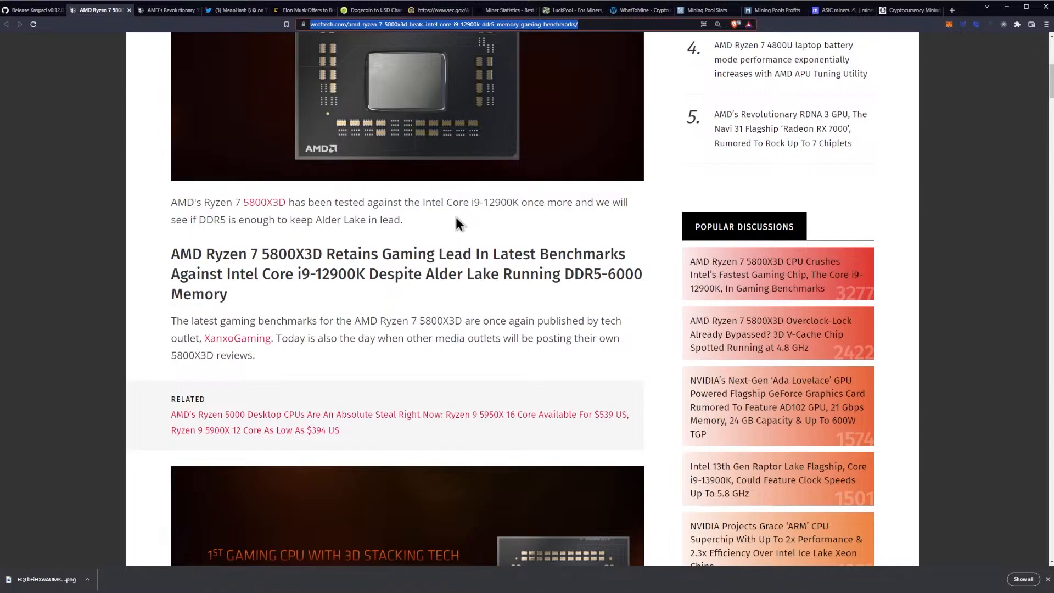
Step: Scroll to the Ryzen 7 5800X3D promo image and the DDR5-6000 and Assassin's Creed Origins paragraphs
scroll("down", 3)
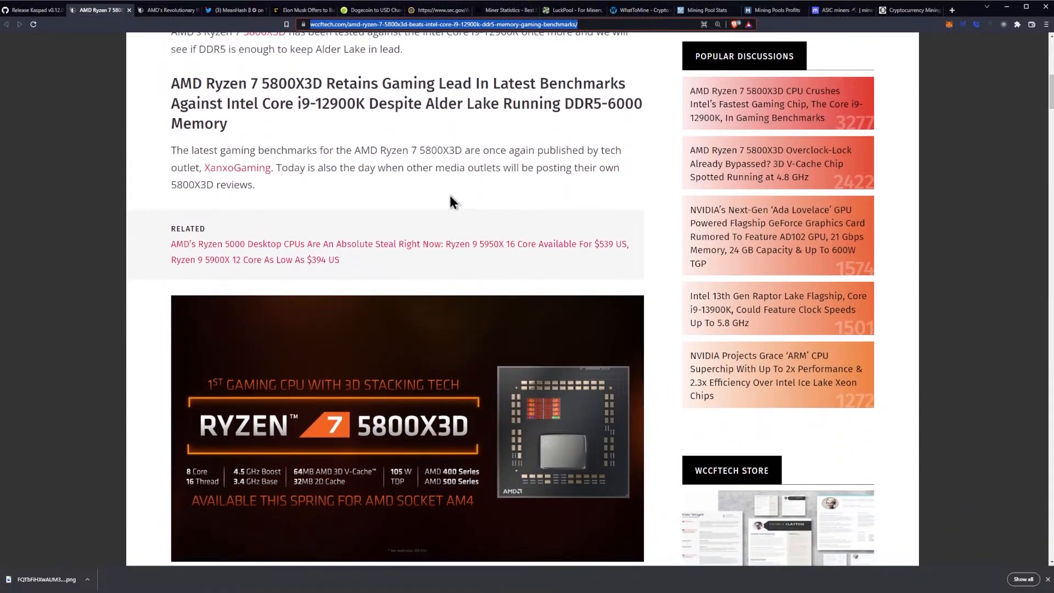
mouse_move(436, 187)
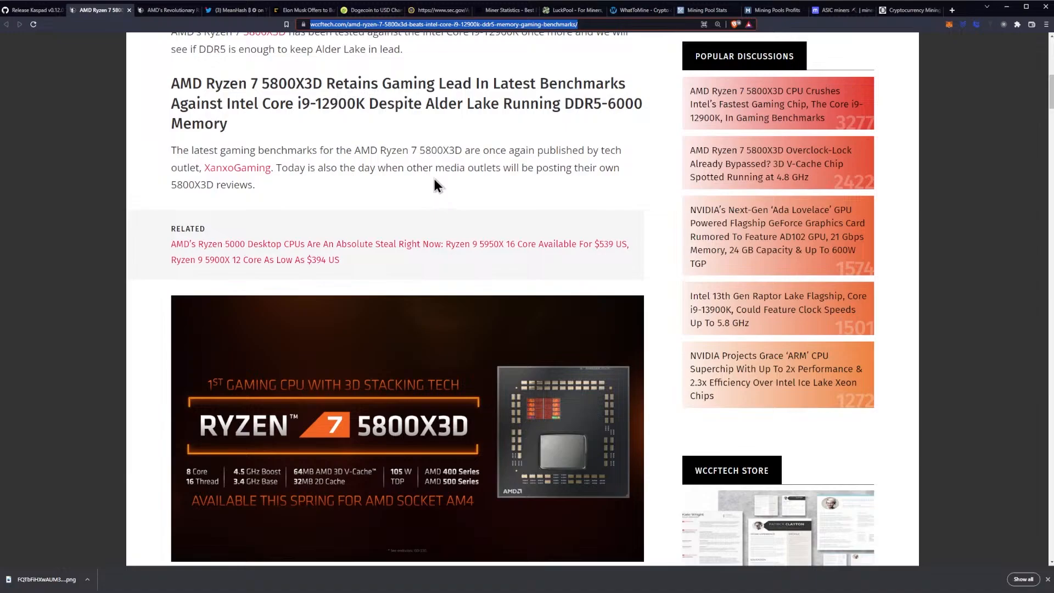
mouse_move(452, 189)
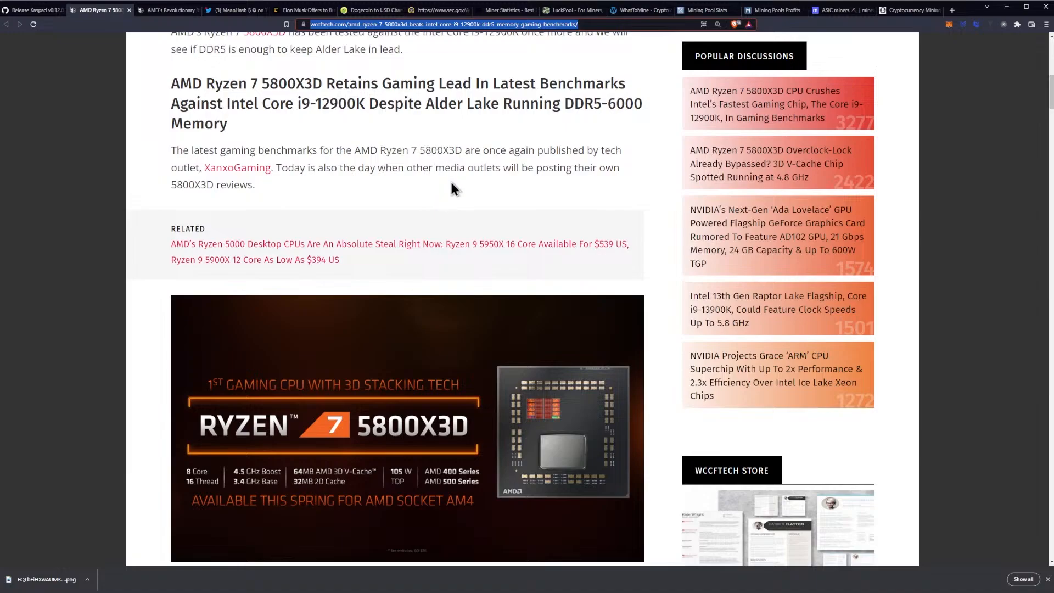
mouse_move(387, 190)
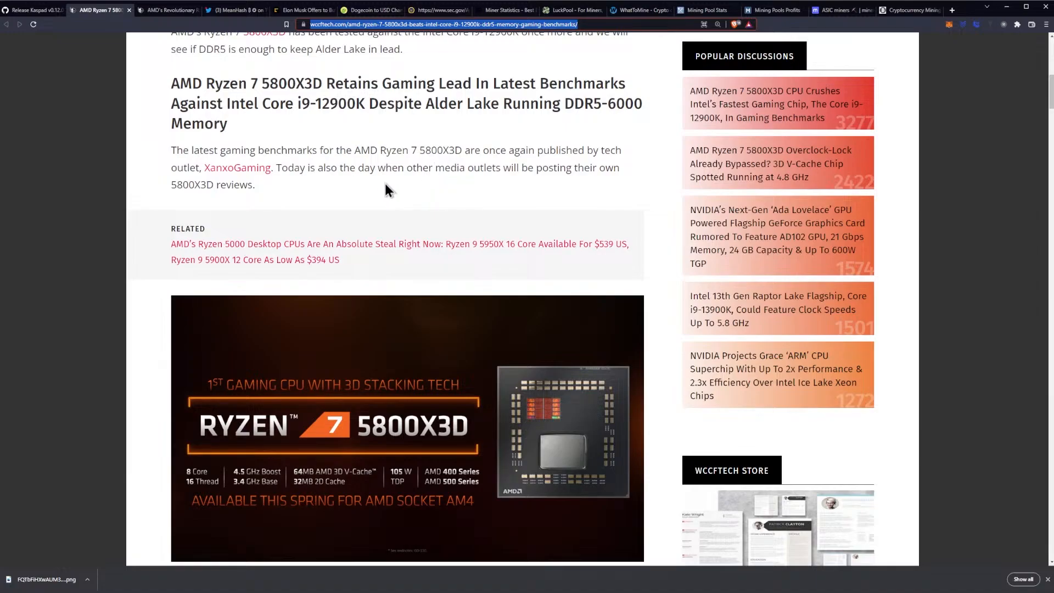
mouse_move(369, 192)
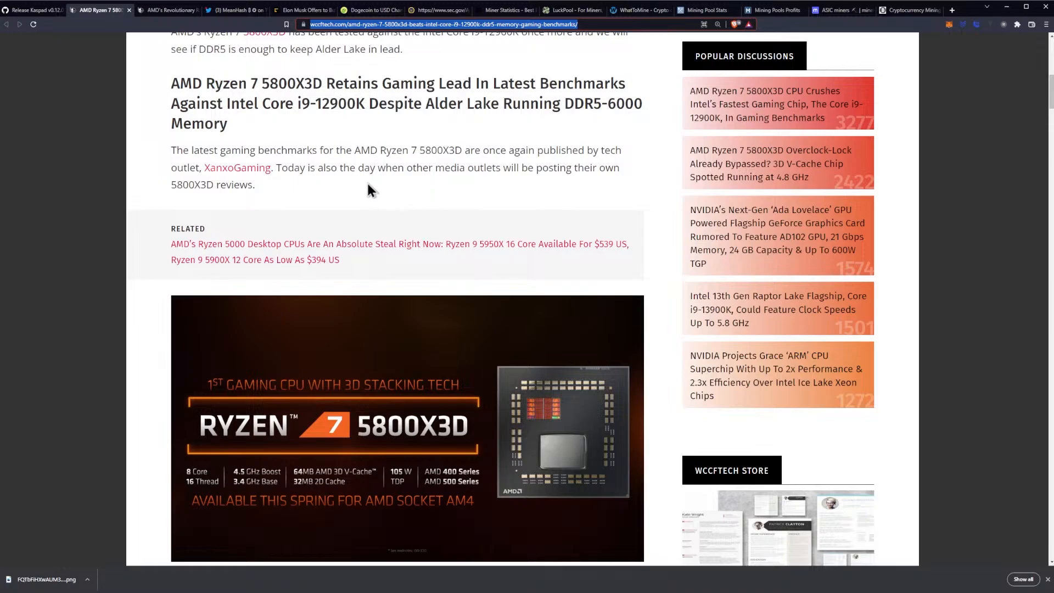
mouse_move(375, 187)
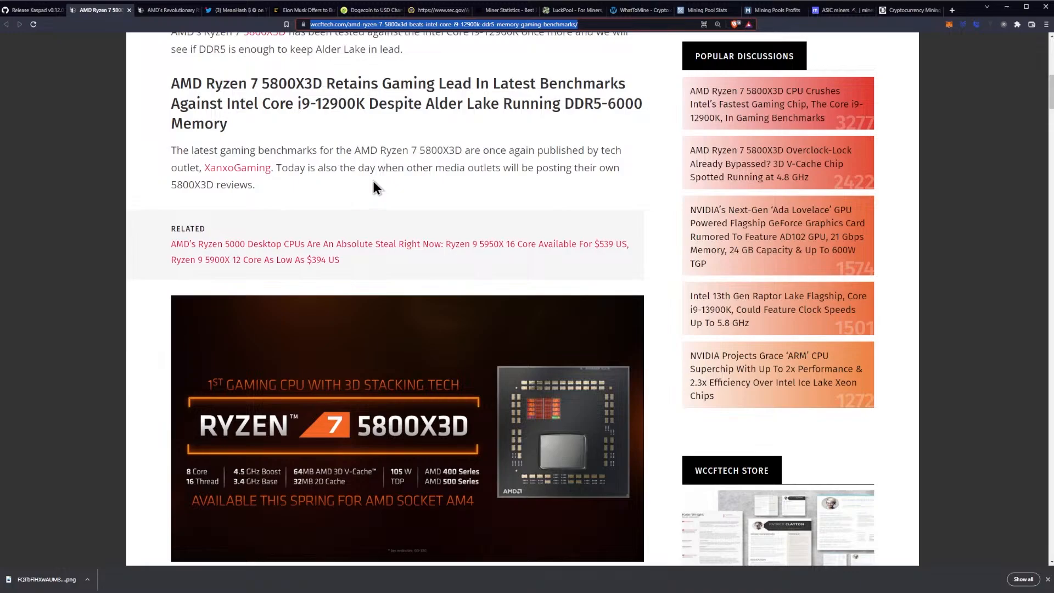
mouse_move(365, 184)
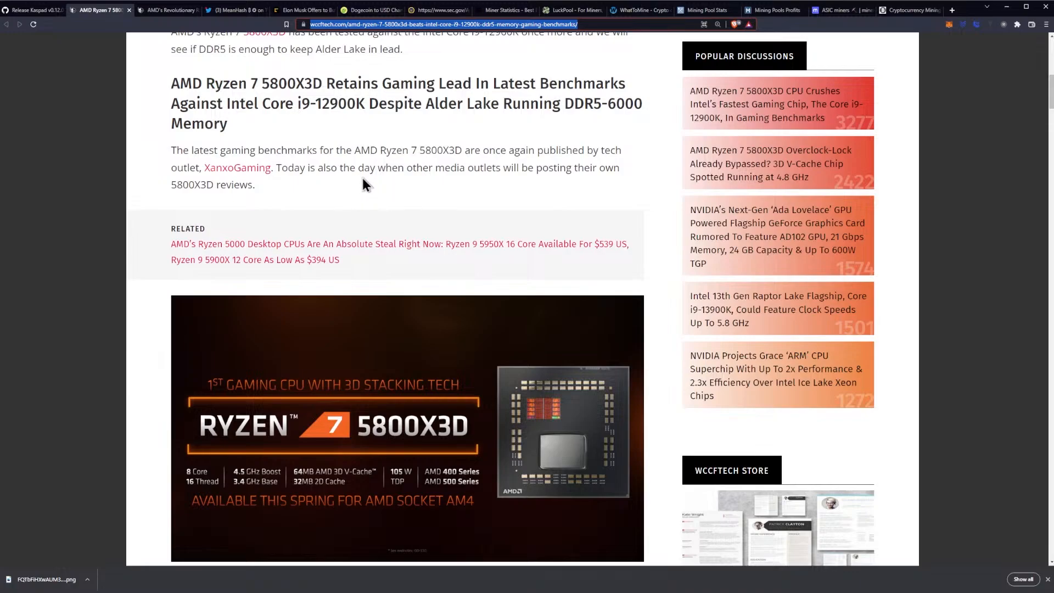
mouse_move(423, 183)
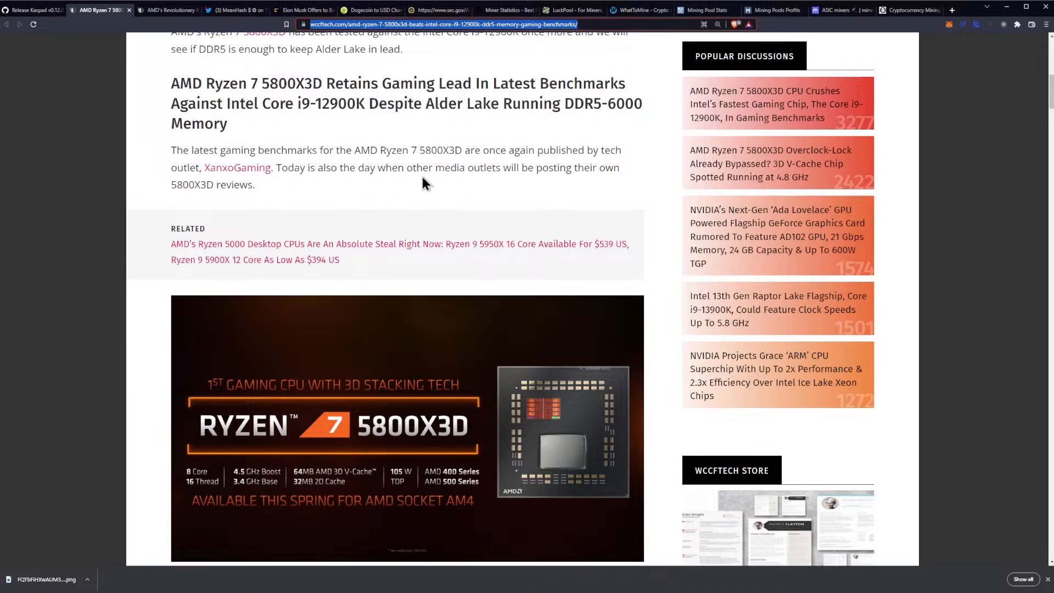
scroll("down", 3)
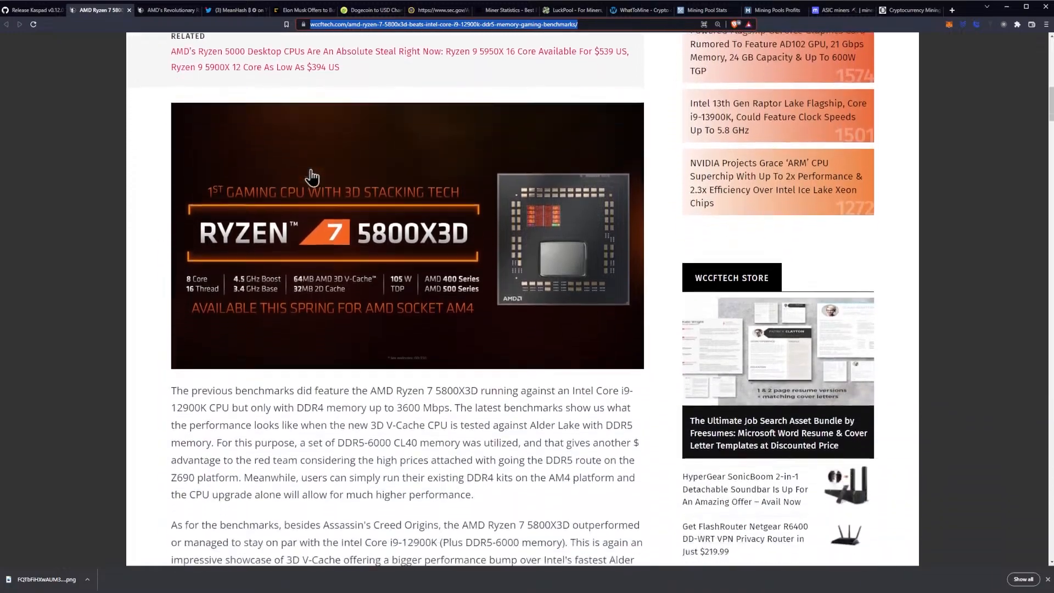
scroll("down", 3)
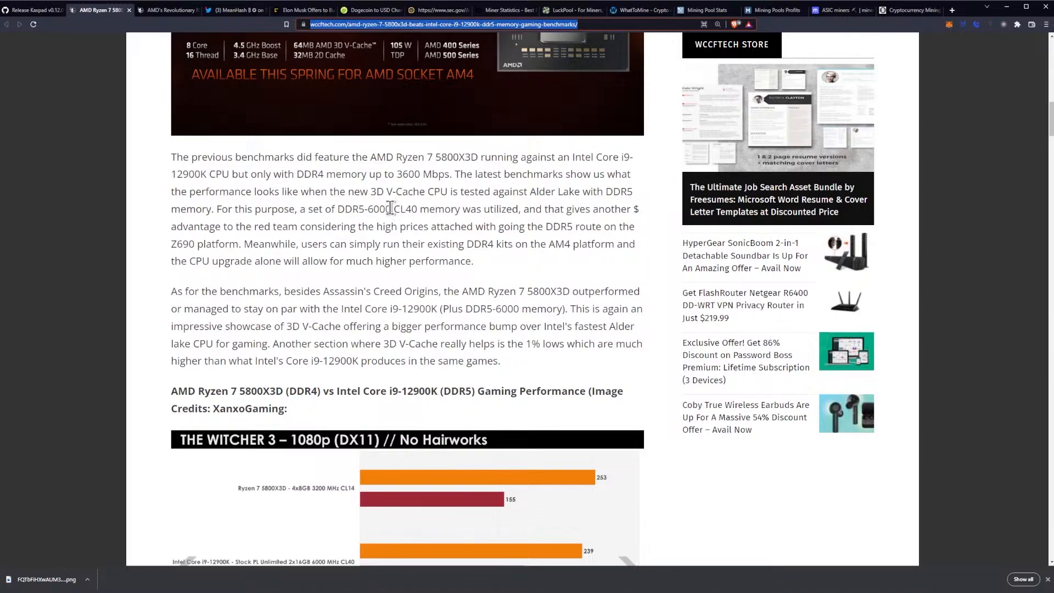
mouse_move(487, 174)
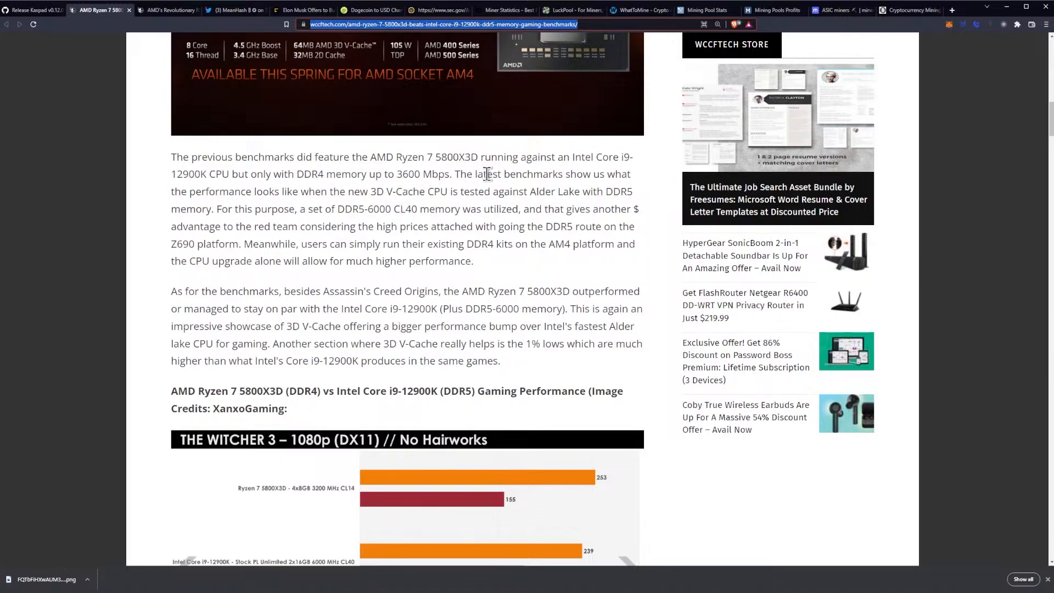
mouse_move(231, 190)
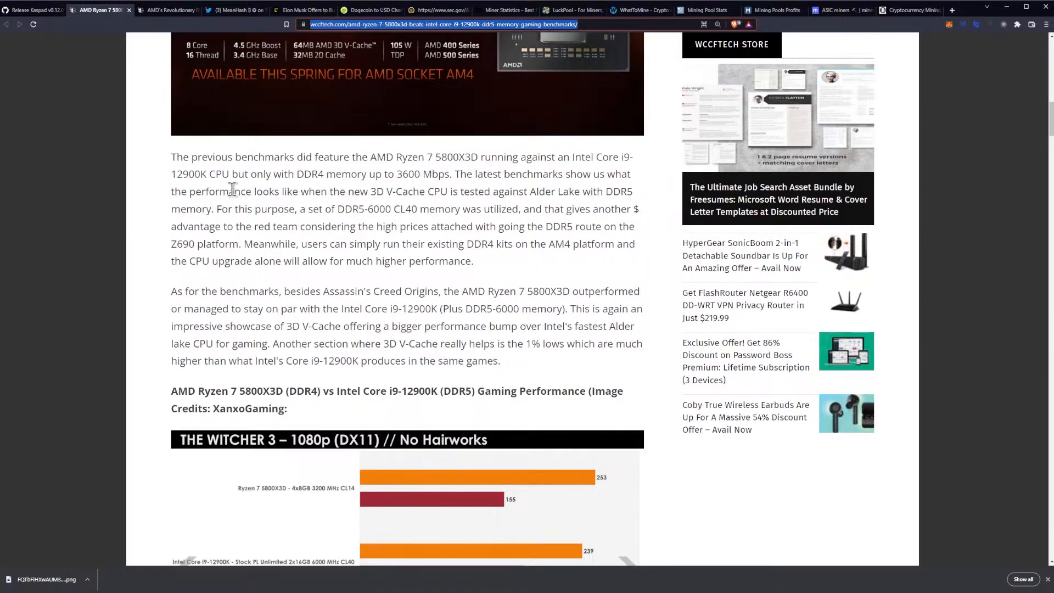
mouse_move(220, 183)
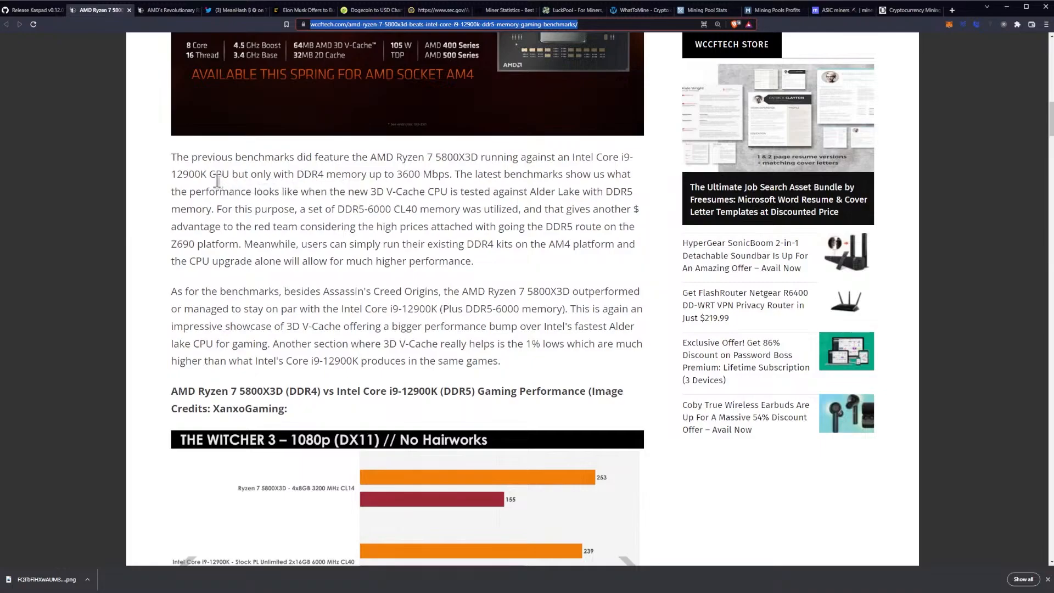
mouse_move(371, 177)
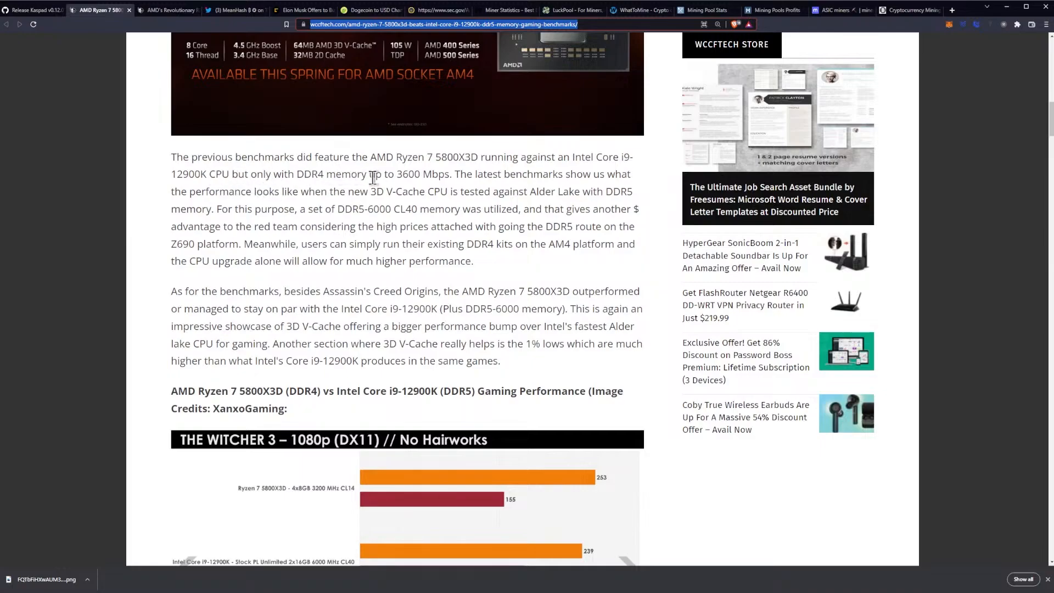
mouse_move(451, 192)
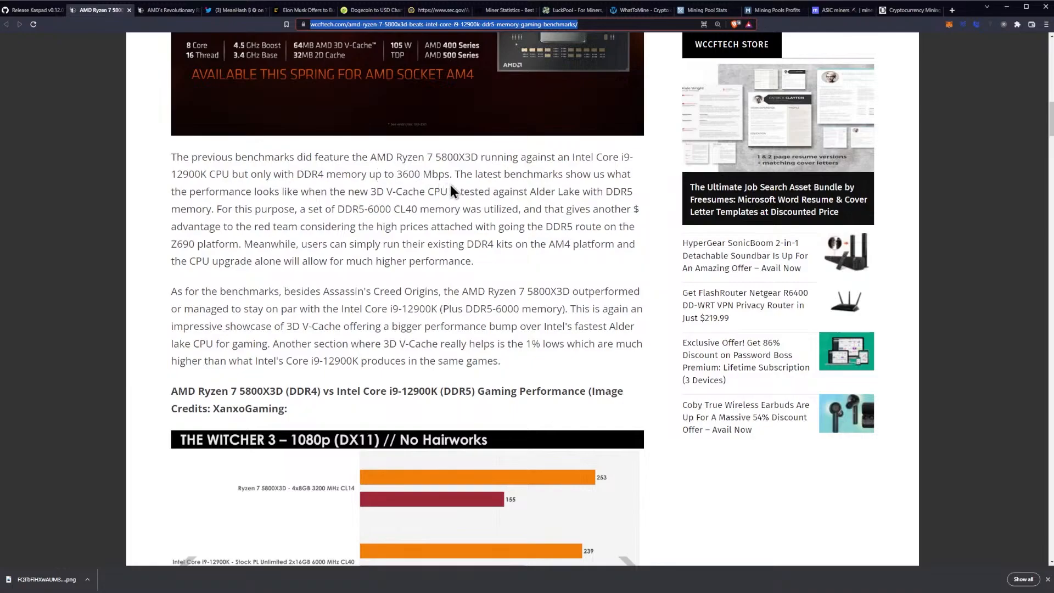
mouse_move(437, 209)
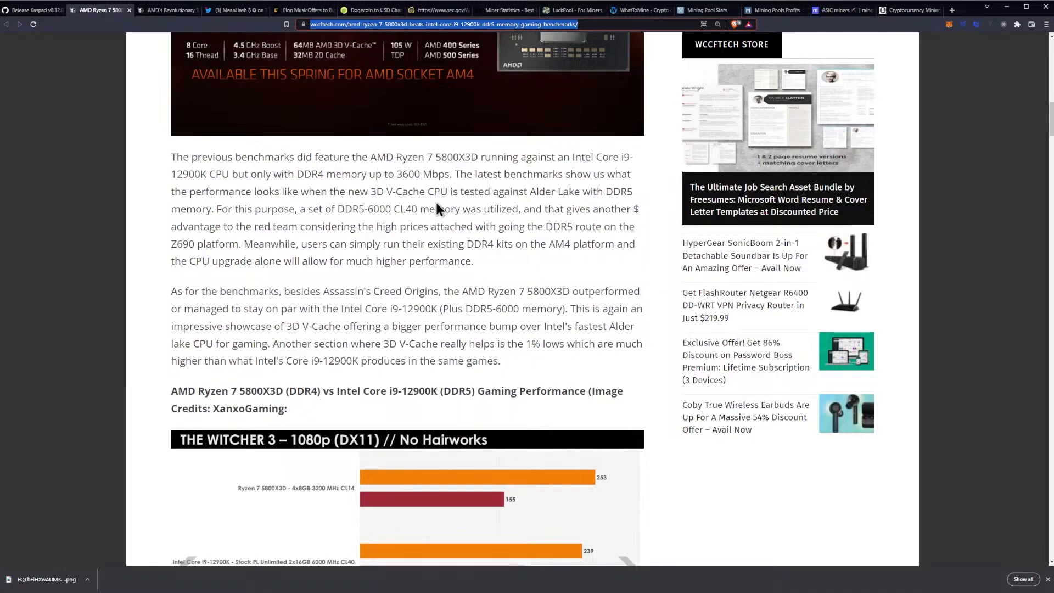
mouse_move(300, 195)
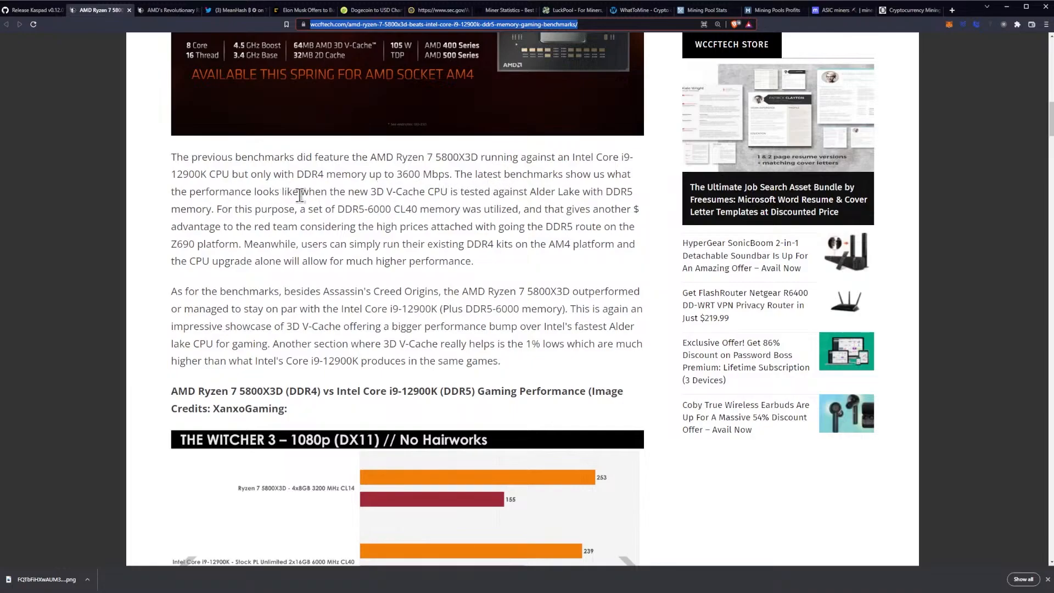
mouse_move(394, 195)
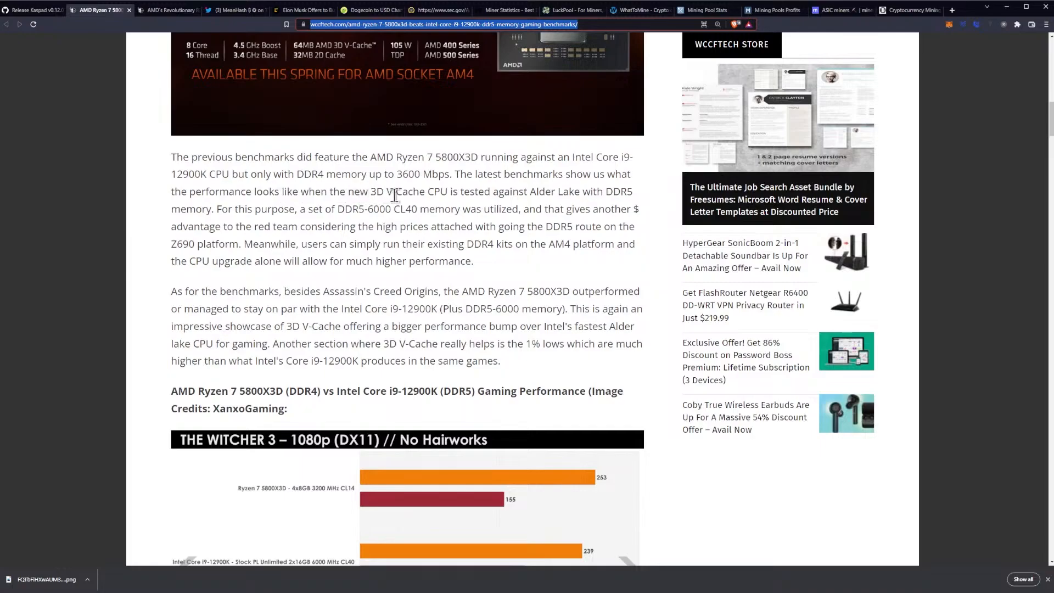
mouse_move(523, 195)
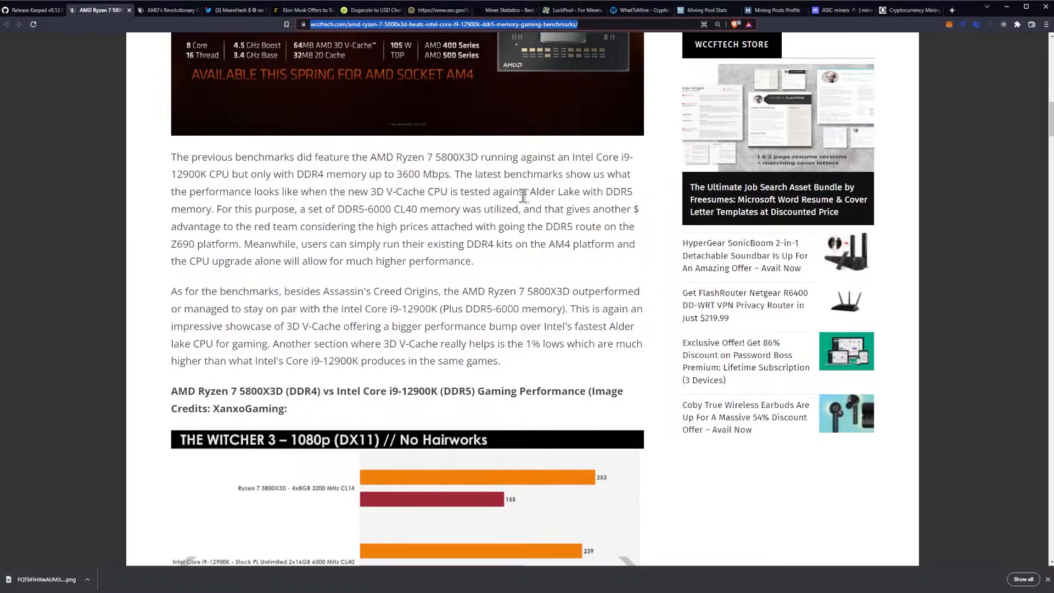
mouse_move(306, 191)
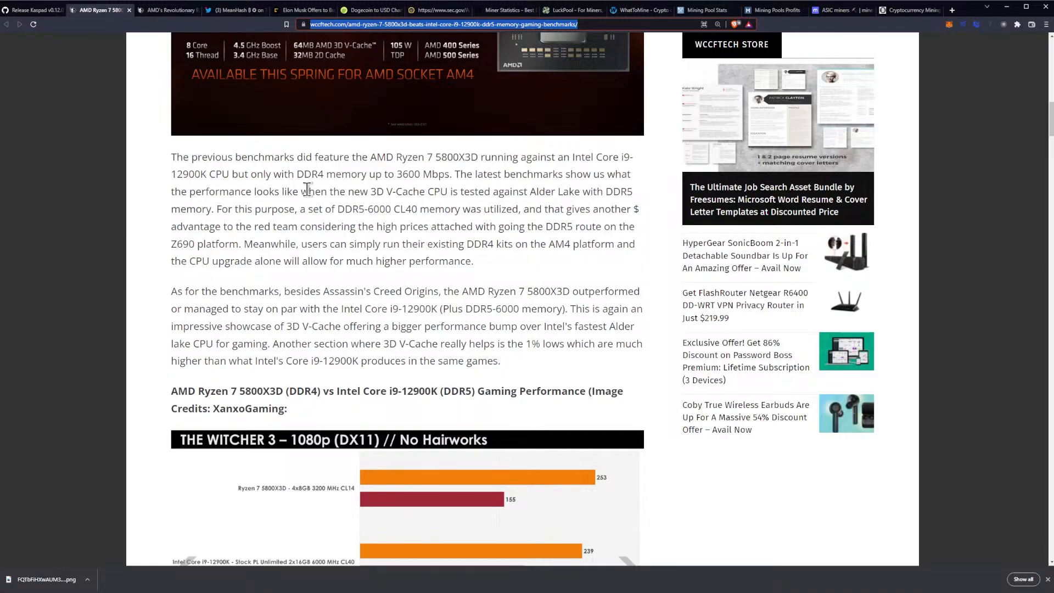
scroll("down", 3)
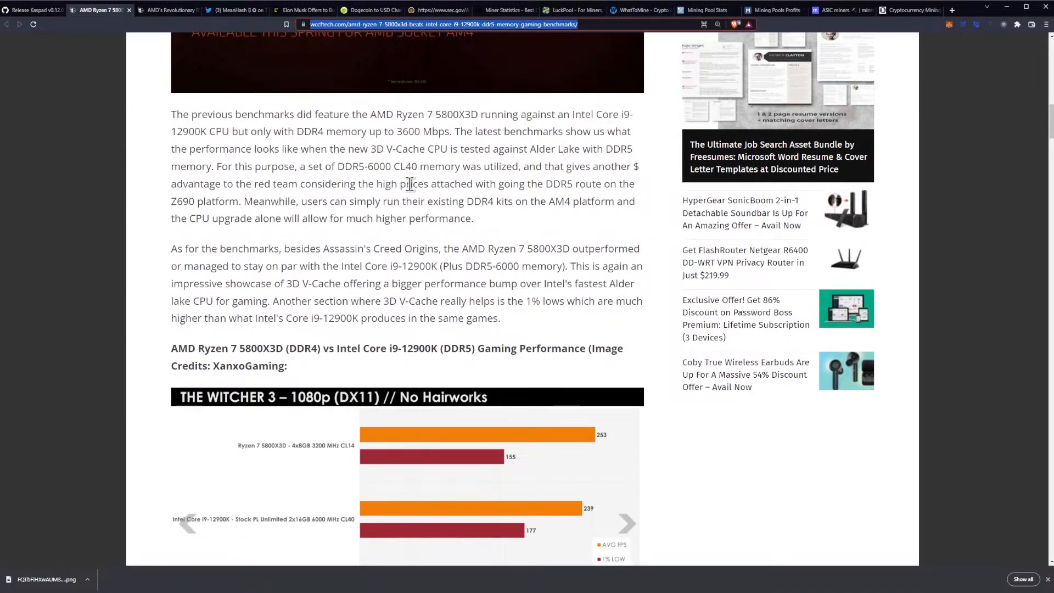
mouse_move(477, 172)
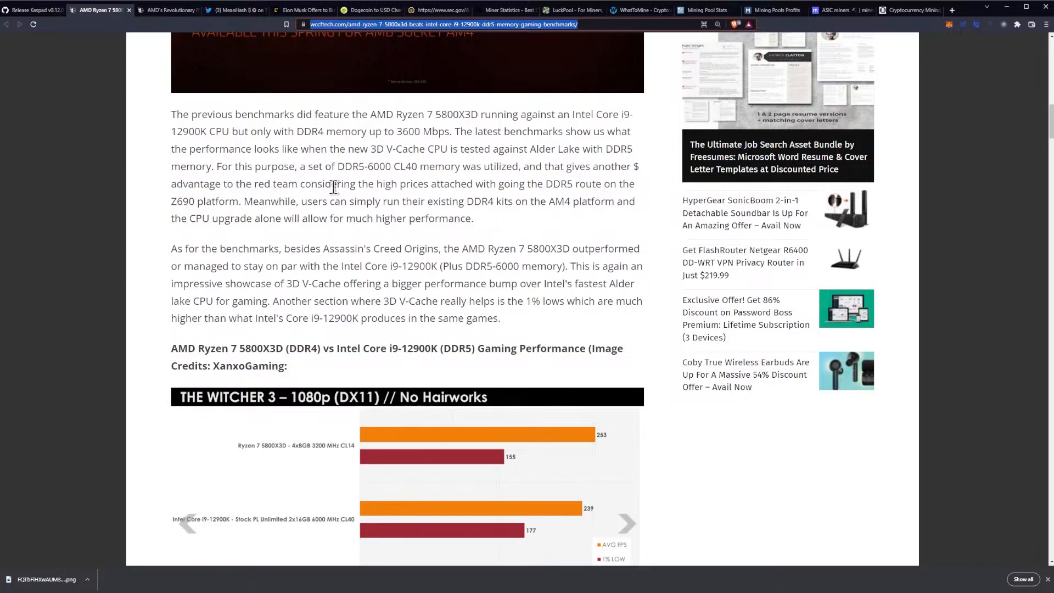
mouse_move(474, 186)
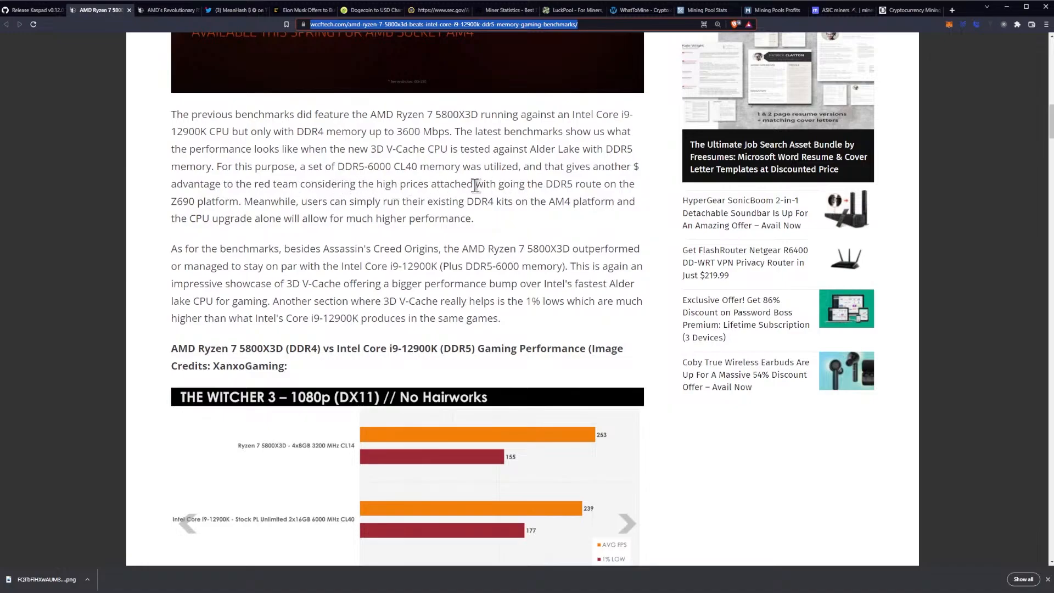
scroll("down", 3)
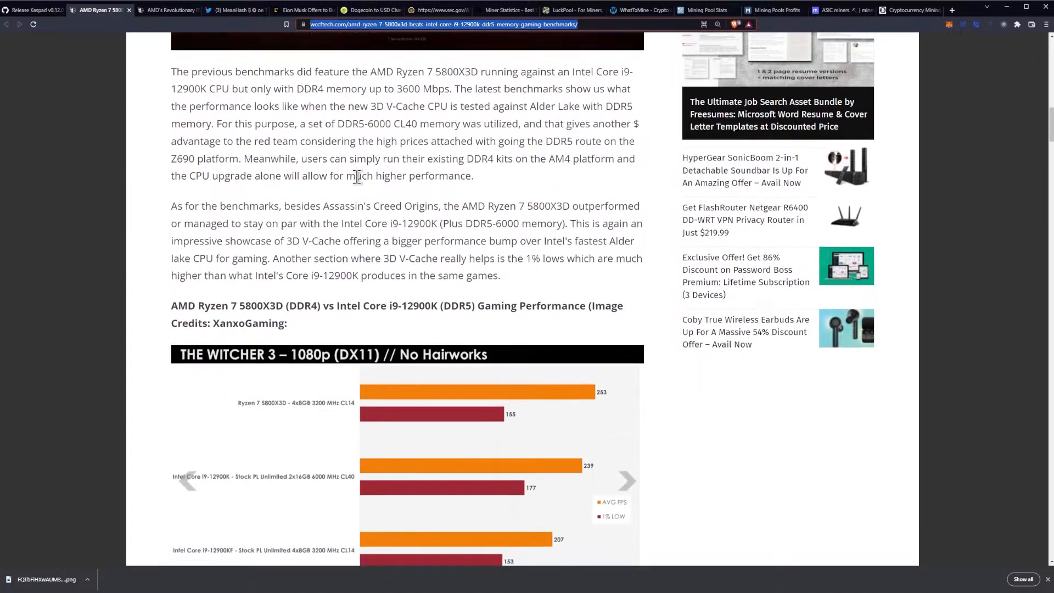
mouse_move(203, 177)
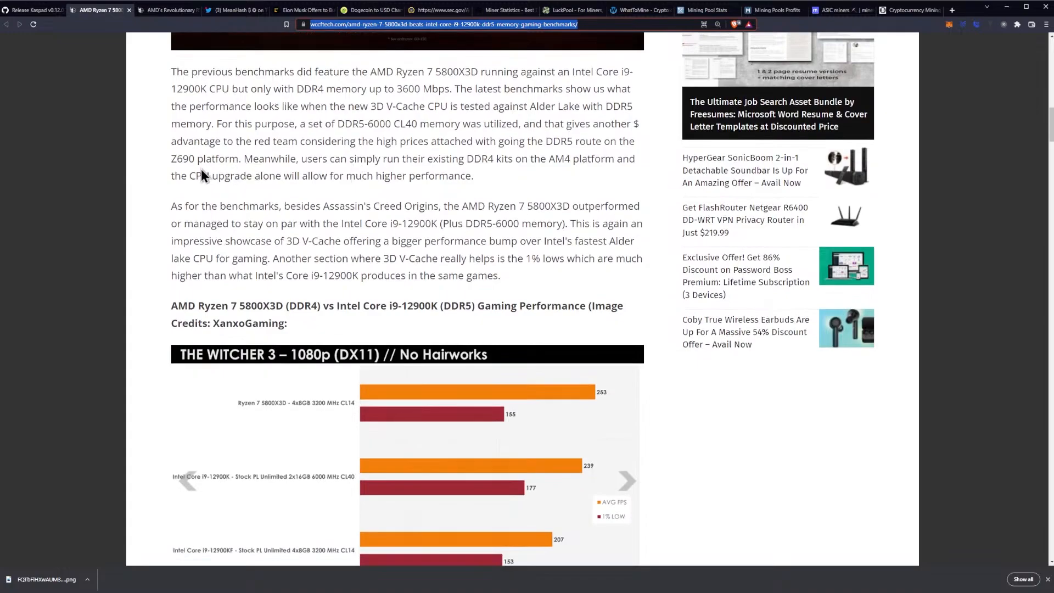
mouse_move(288, 176)
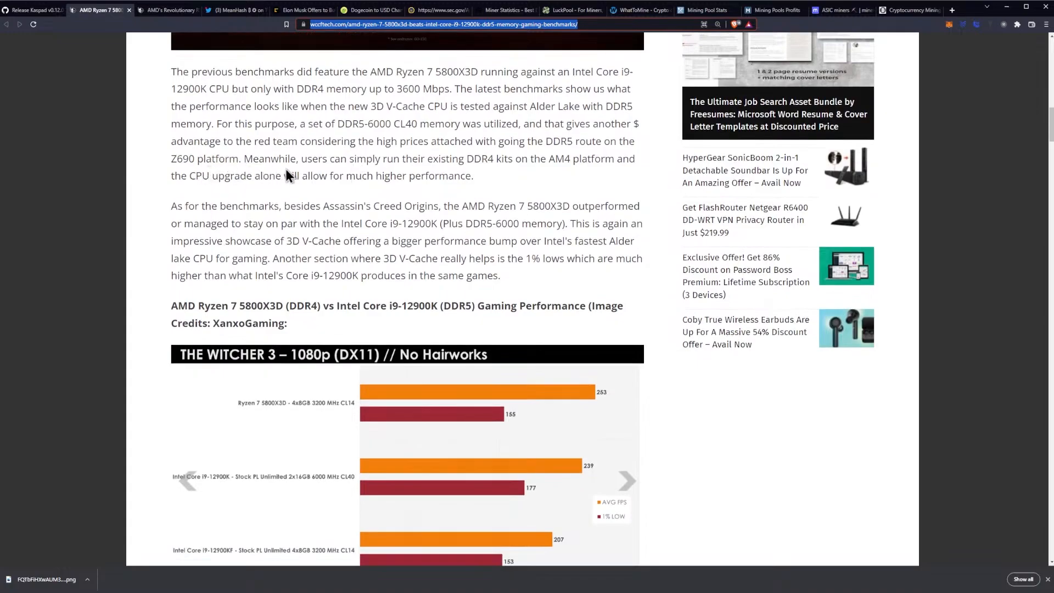
mouse_move(445, 161)
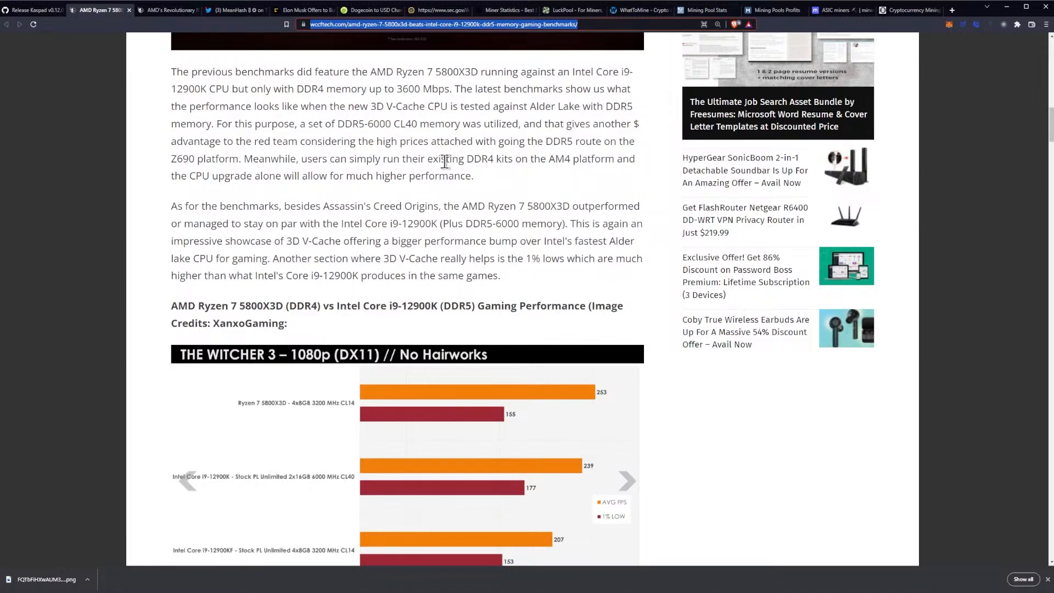
mouse_move(521, 162)
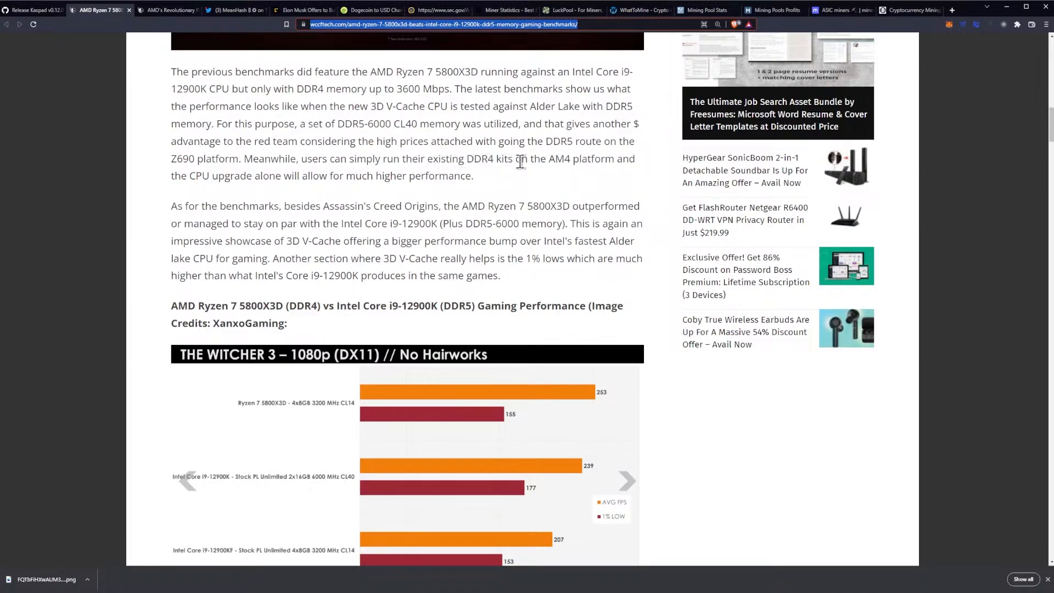
mouse_move(362, 172)
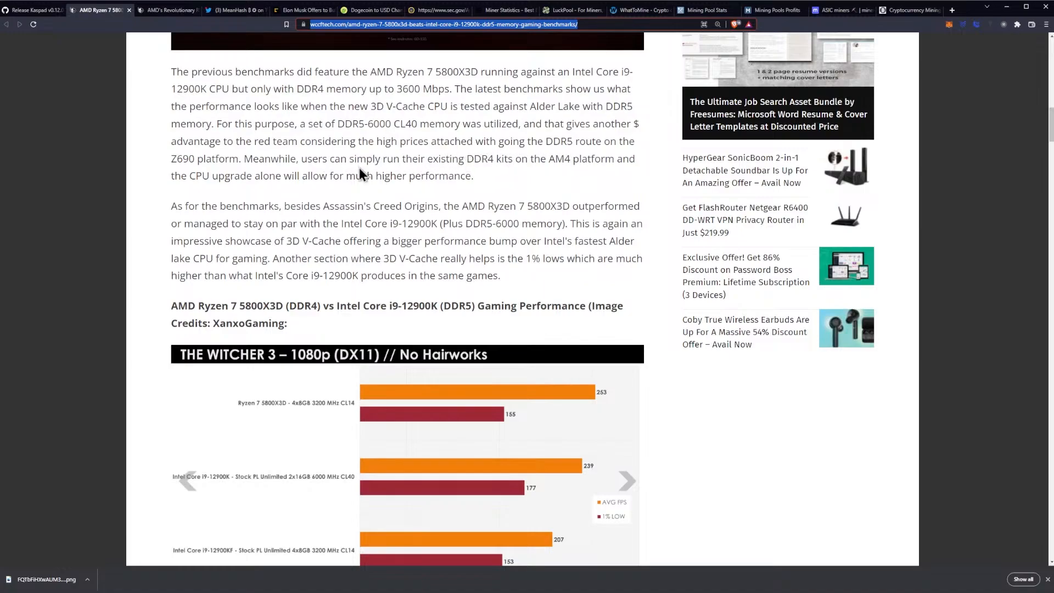
mouse_move(388, 159)
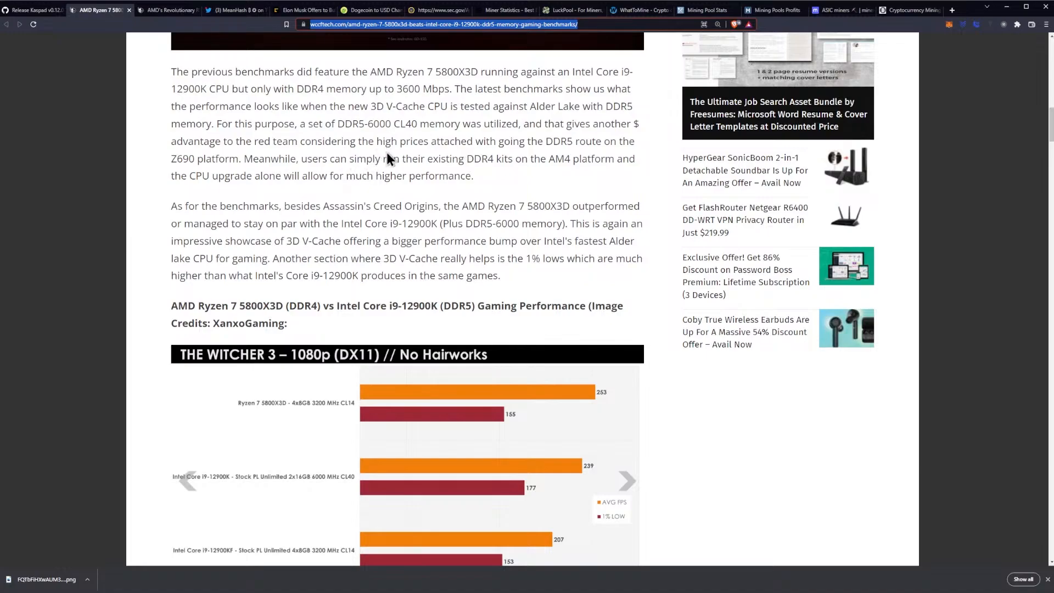
scroll("down", 3)
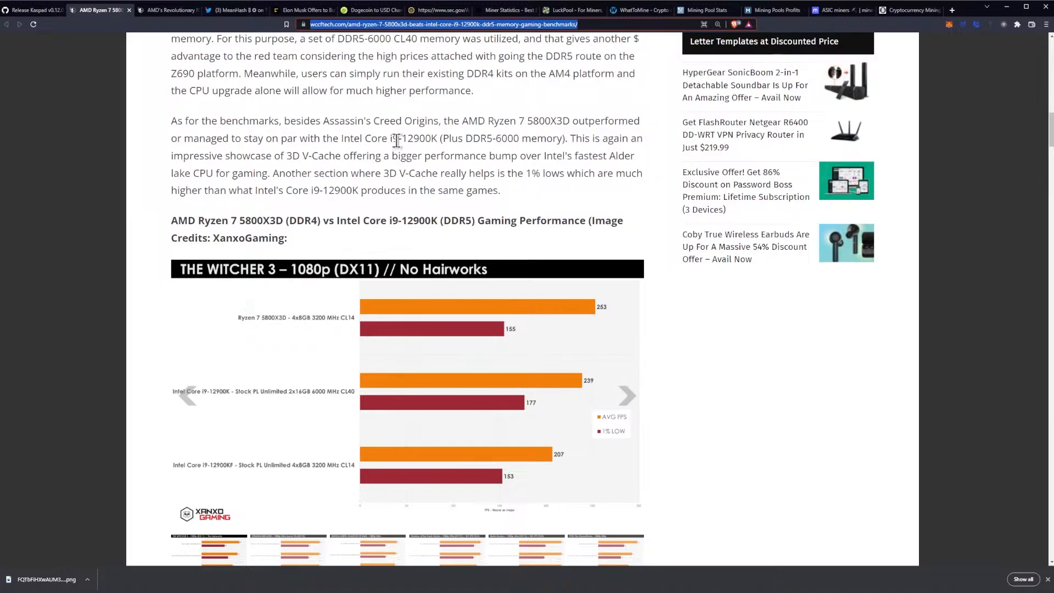
mouse_move(395, 136)
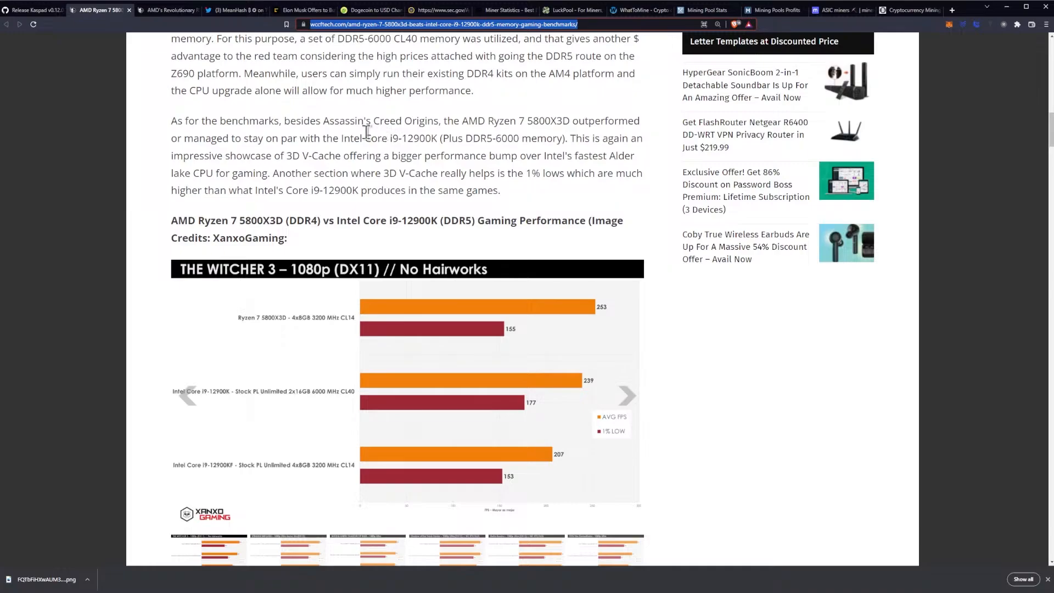
mouse_move(392, 155)
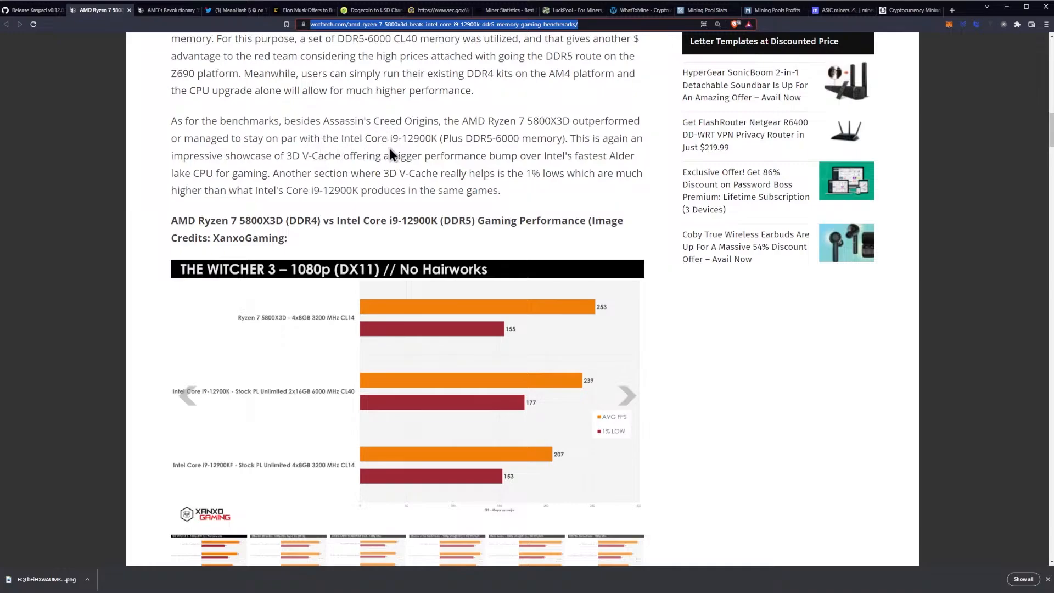
mouse_move(422, 141)
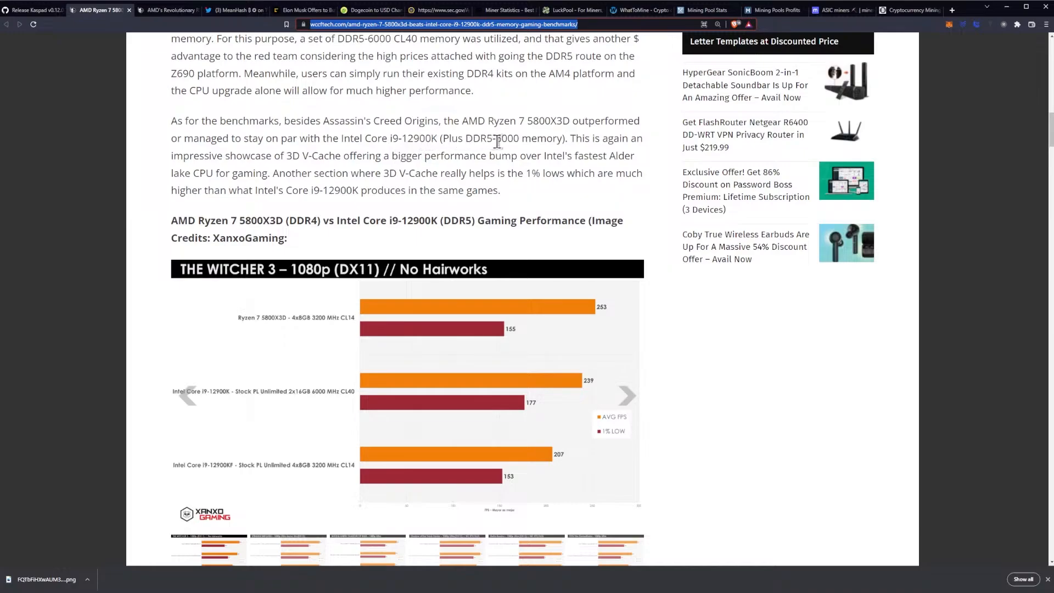
mouse_move(231, 156)
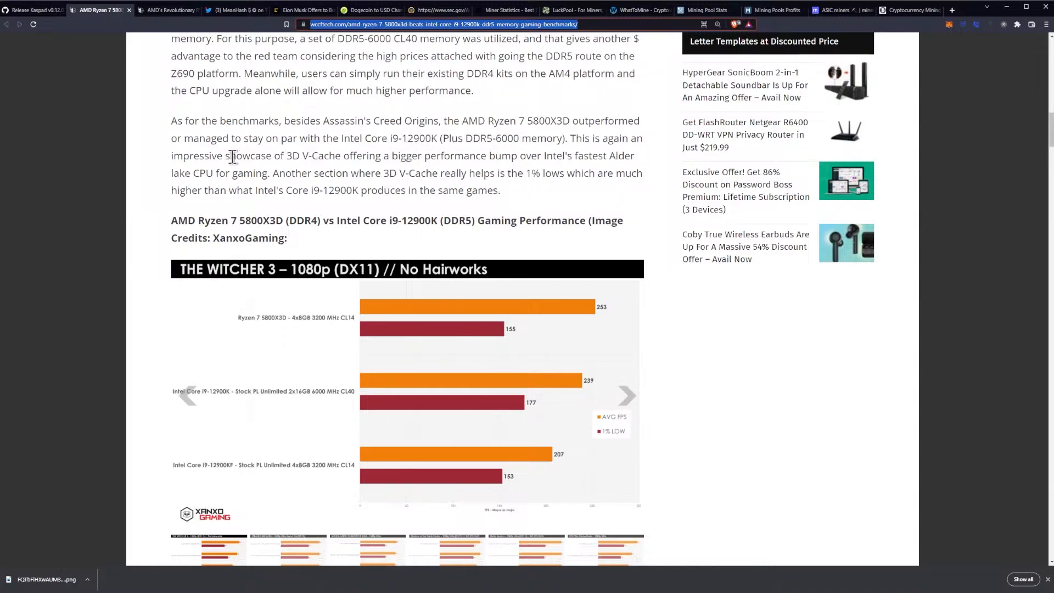
mouse_move(392, 156)
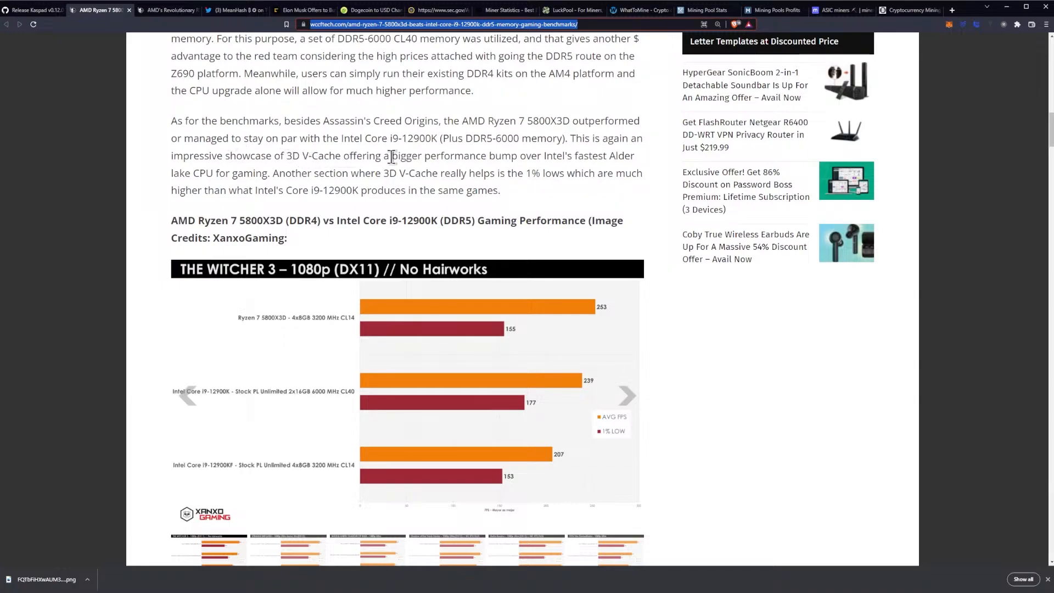
mouse_move(395, 149)
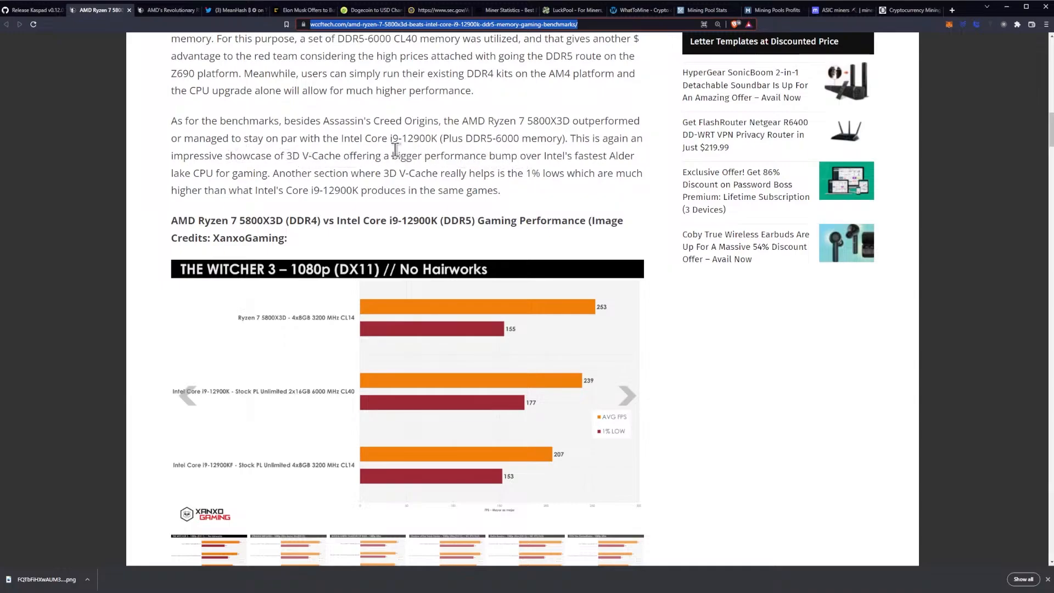
scroll("down", 3)
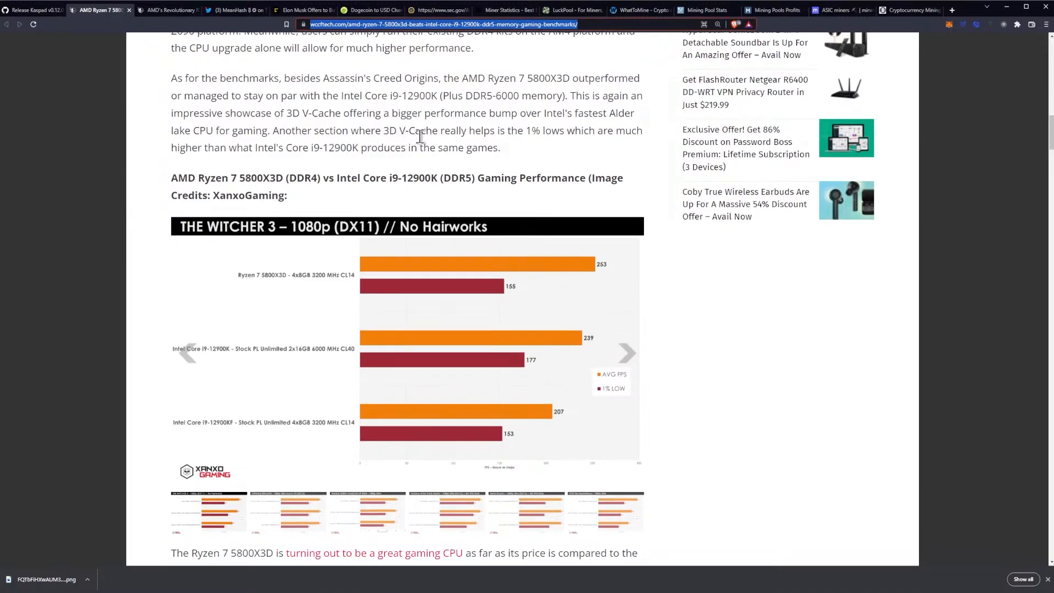
mouse_move(555, 134)
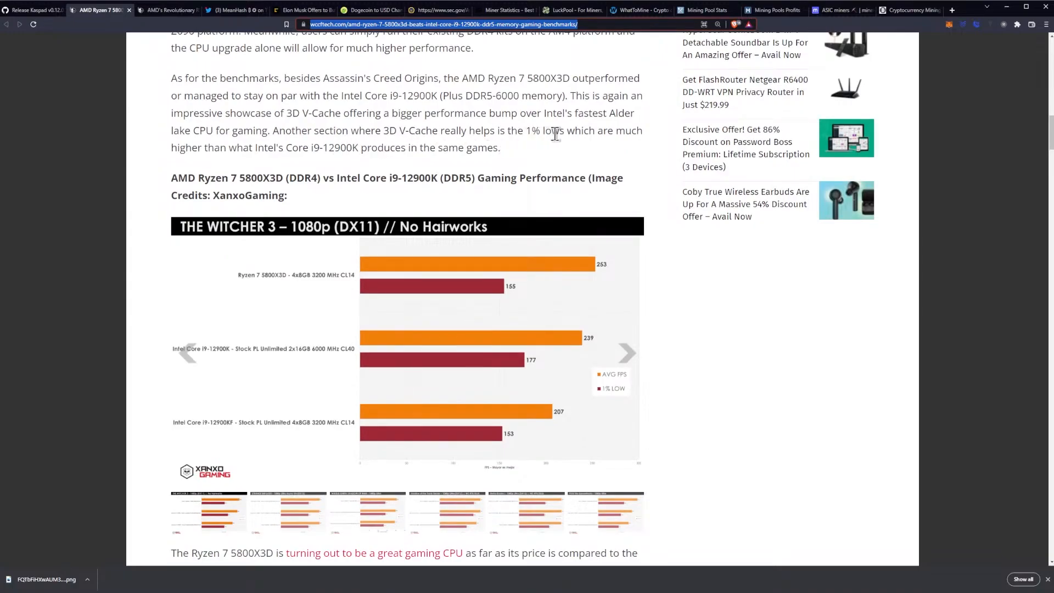
mouse_move(282, 132)
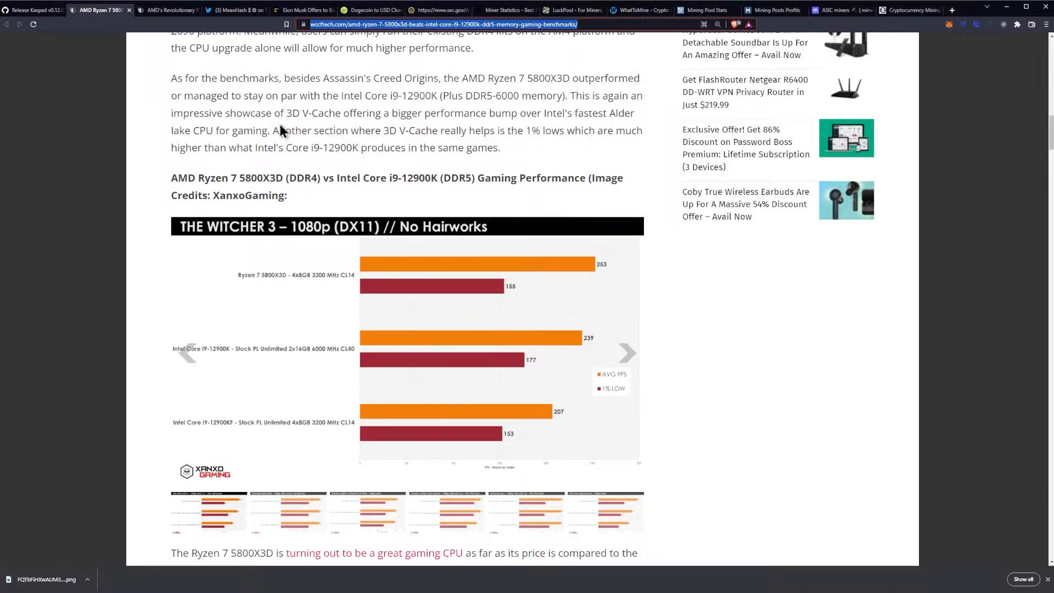
mouse_move(368, 106)
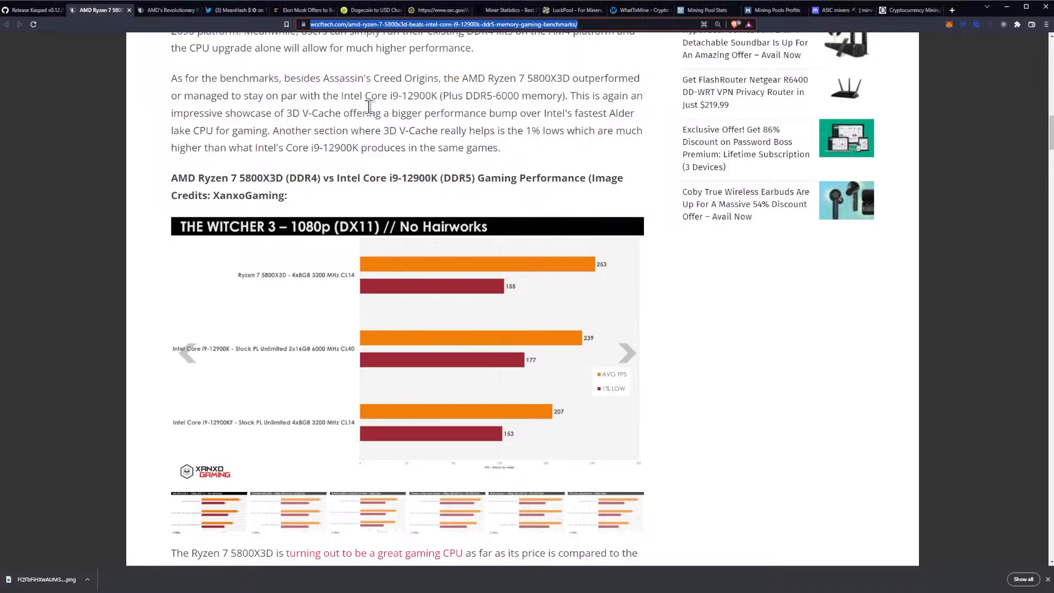
Step: Scroll so the whole Witcher 3 chart and the $449 April 20th launch paragraph are visible
scroll("down", 3)
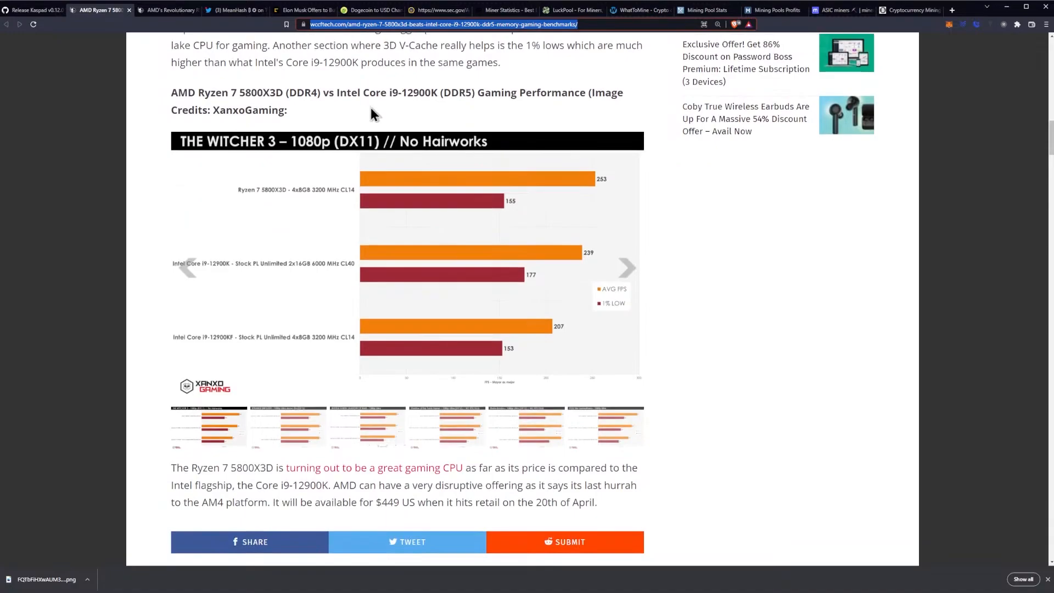
mouse_move(339, 121)
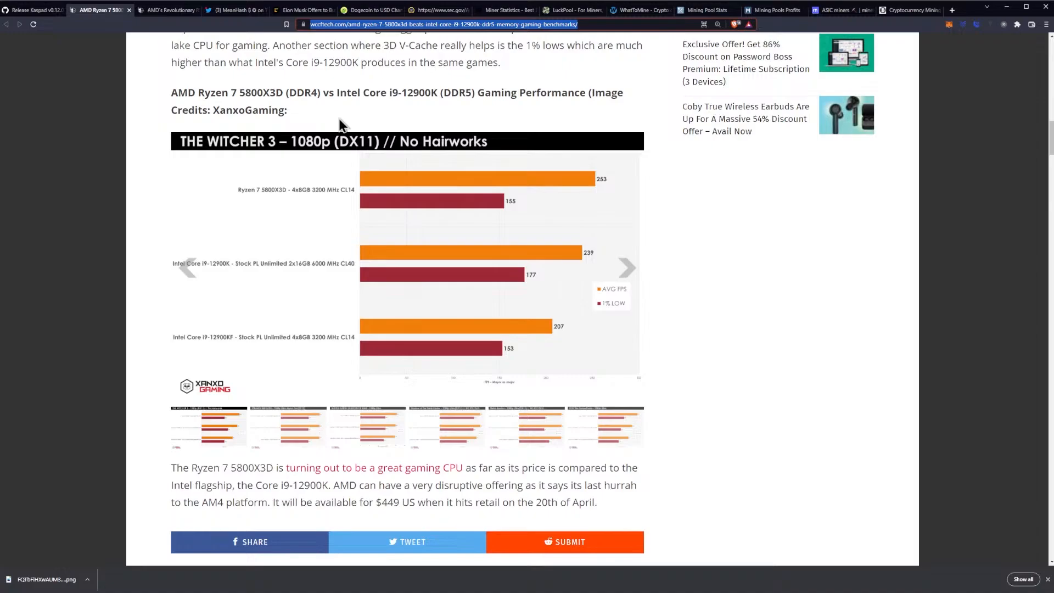
mouse_move(355, 143)
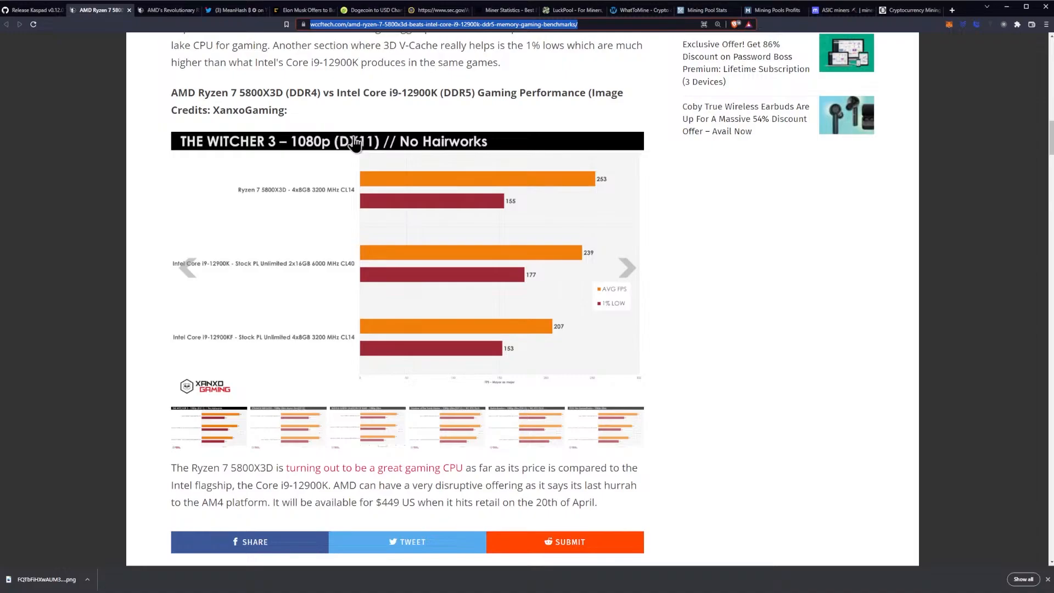
mouse_move(594, 247)
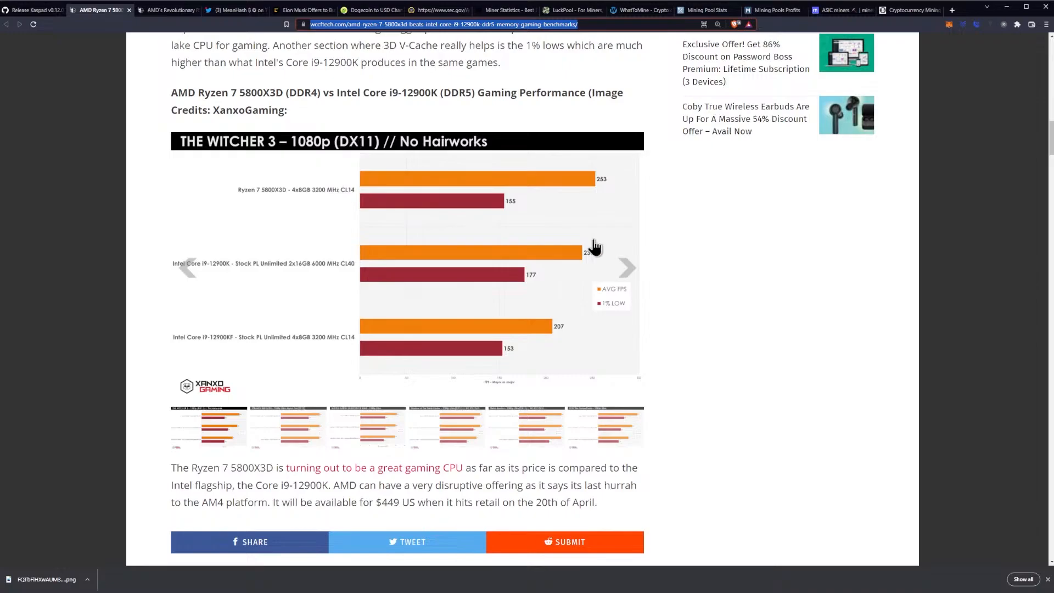
mouse_move(631, 272)
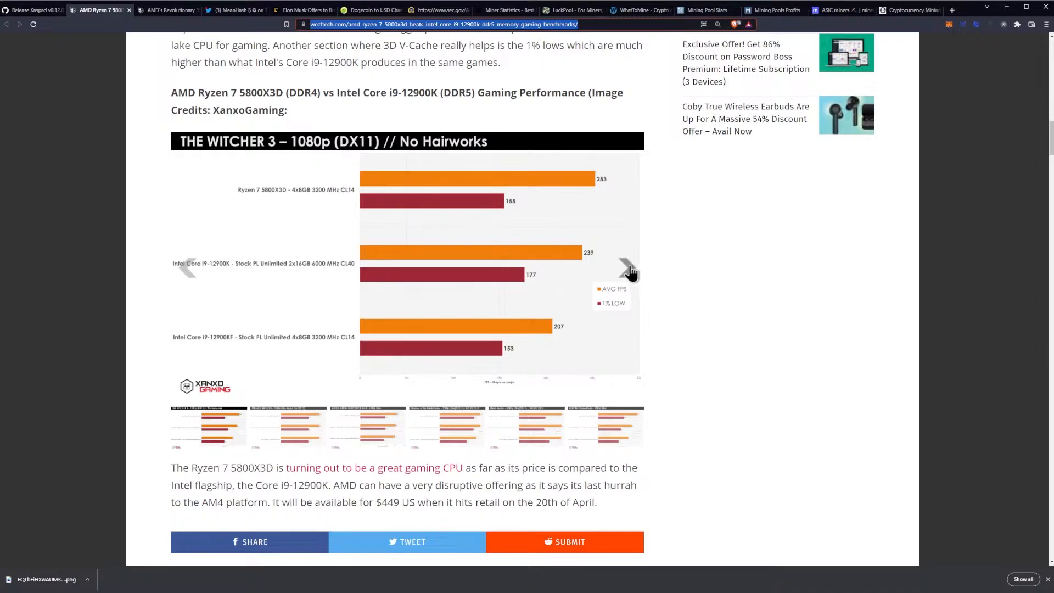
Step: Step between the Witcher 3, Strange Brigade and Shadow of War benchmark charts
left_click(626, 267)
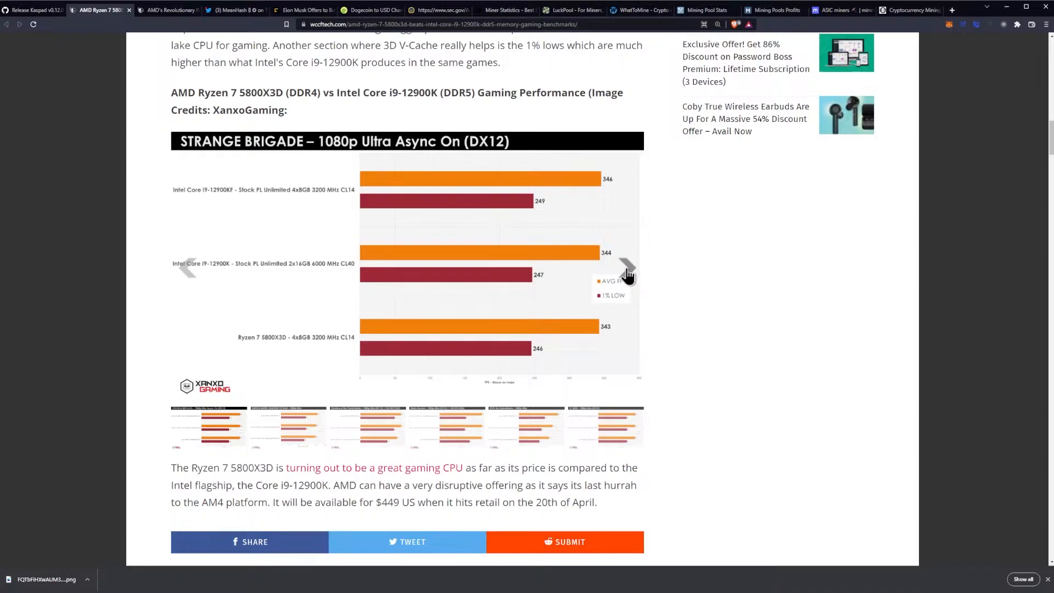
left_click(626, 267)
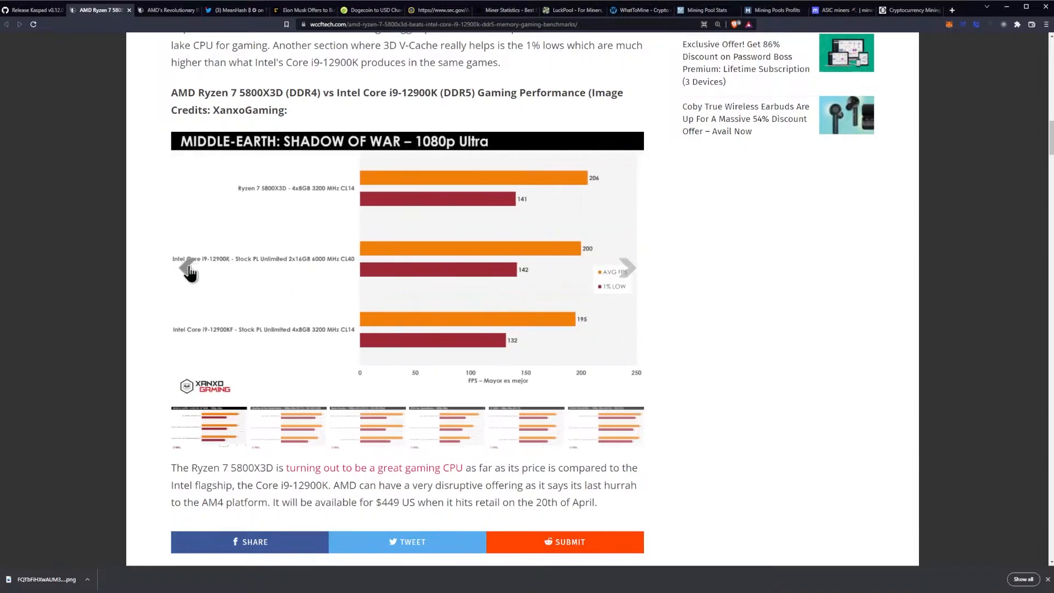
left_click(625, 267)
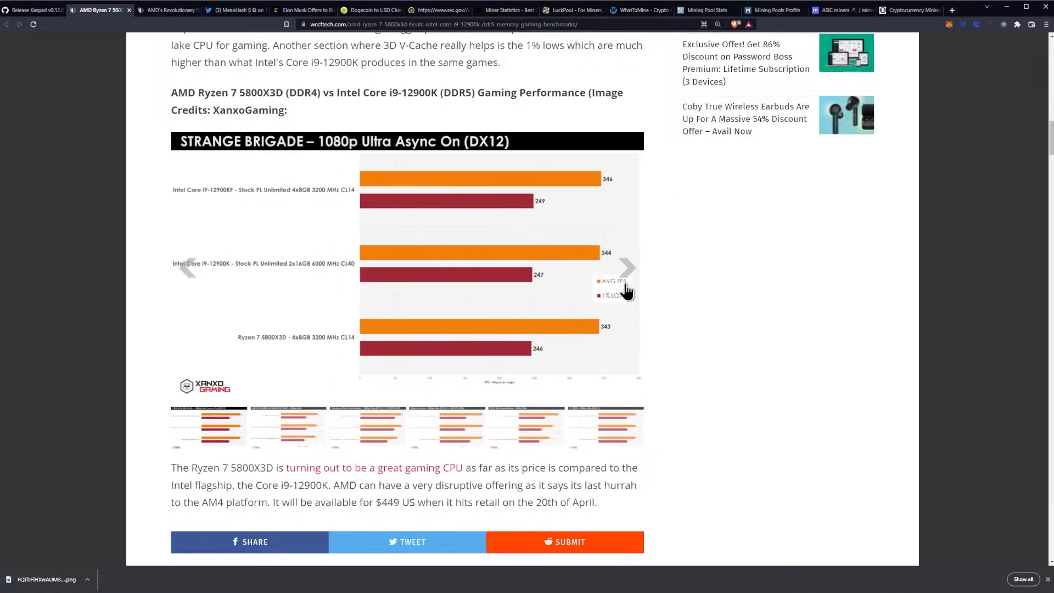
left_click(192, 267)
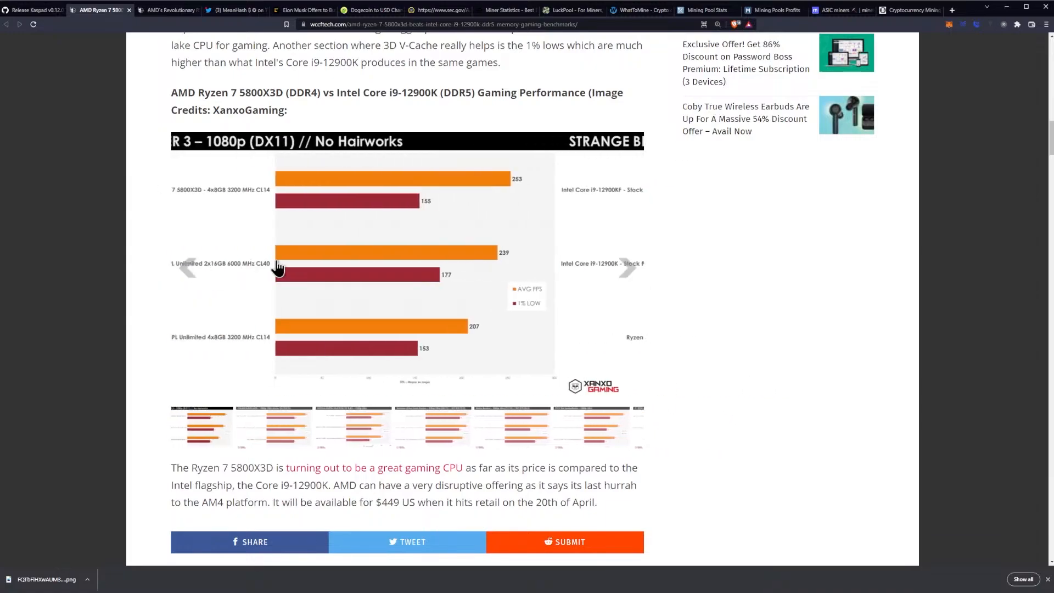
left_click(626, 268)
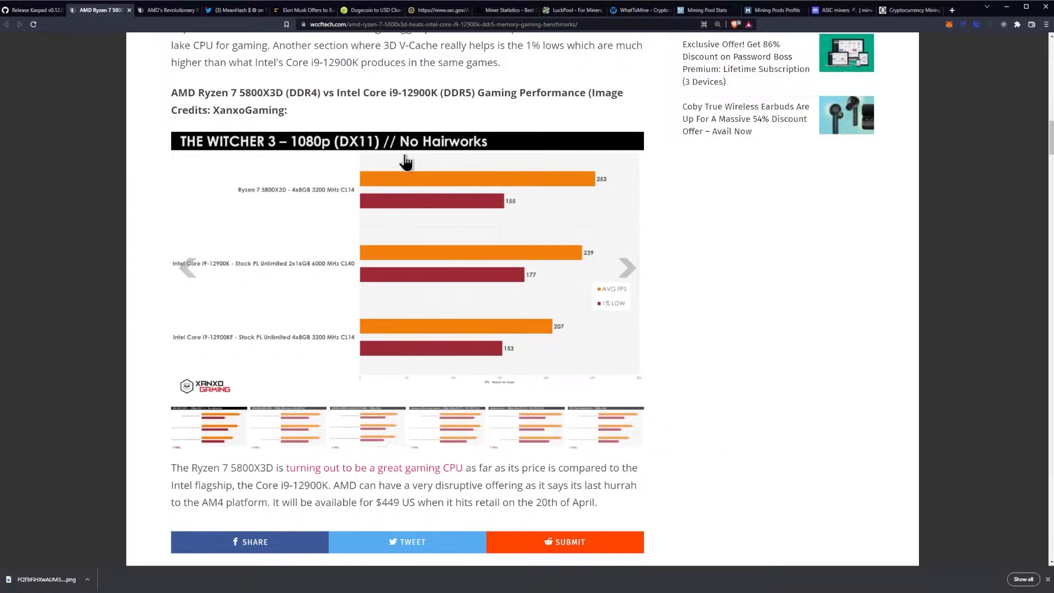
Step: Advance through Strange Brigade, Shadow of War and Tomb Raider to the Metro Exodus chart
left_click(626, 267)
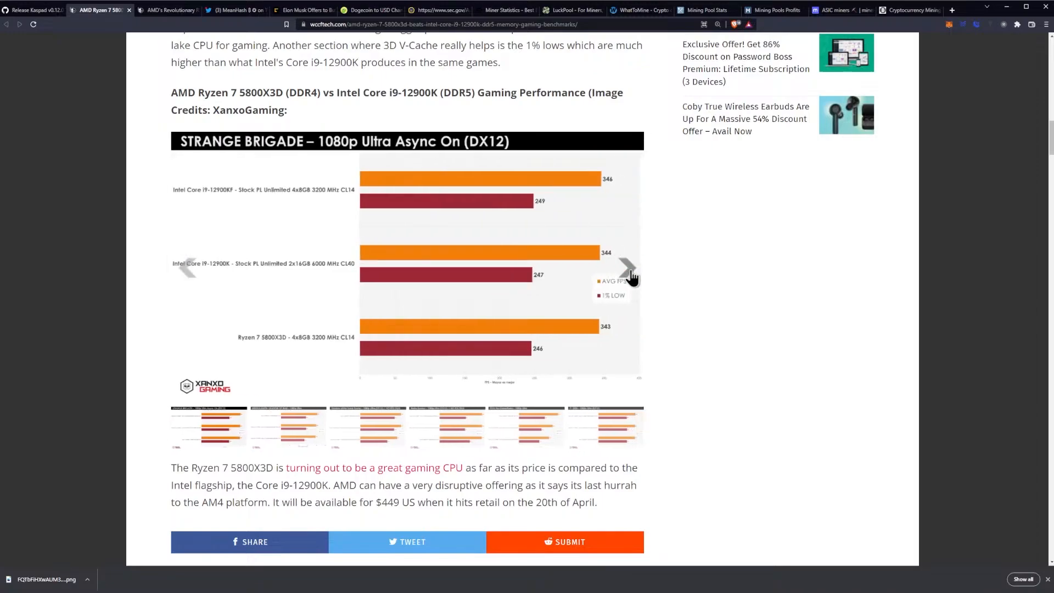
left_click(626, 267)
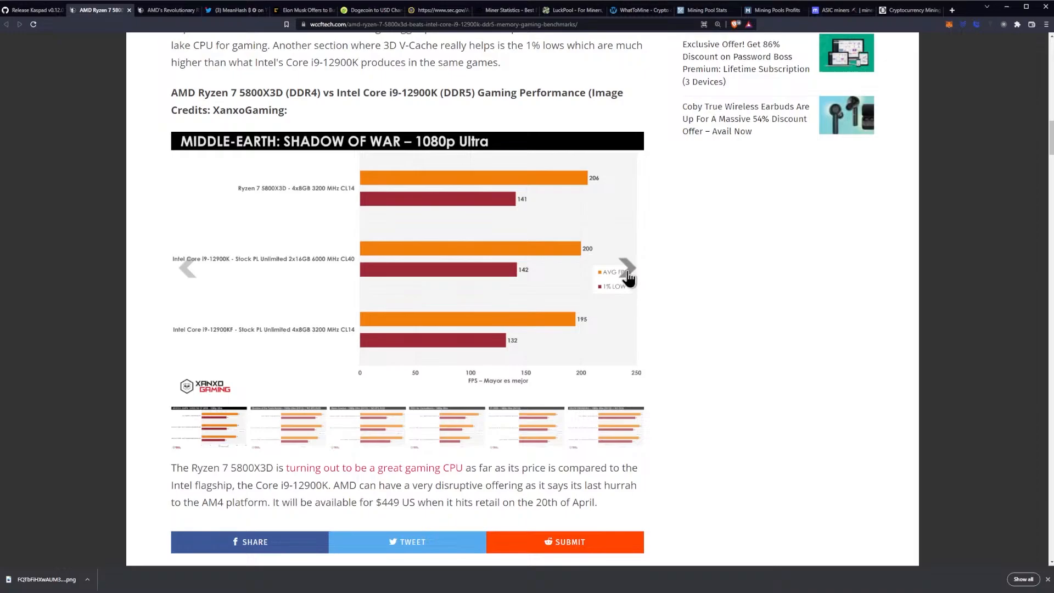
mouse_move(629, 277)
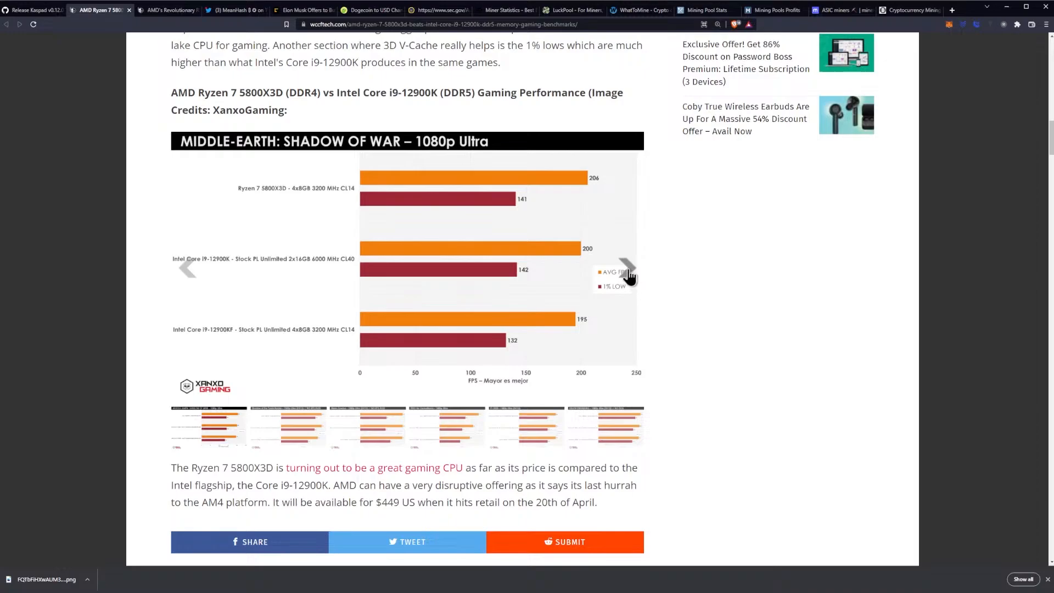
left_click(625, 268)
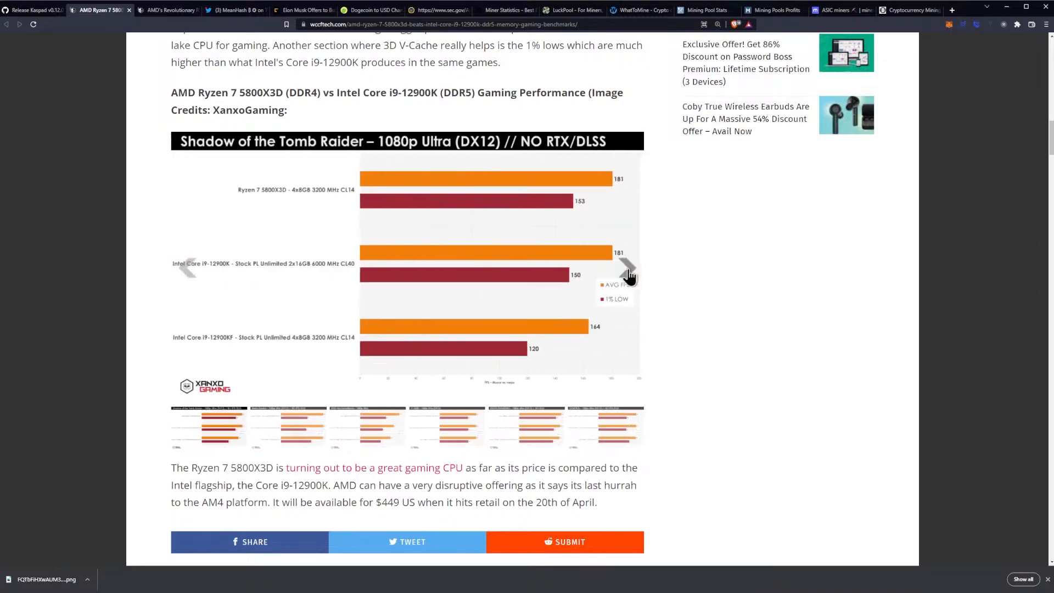
left_click(625, 266)
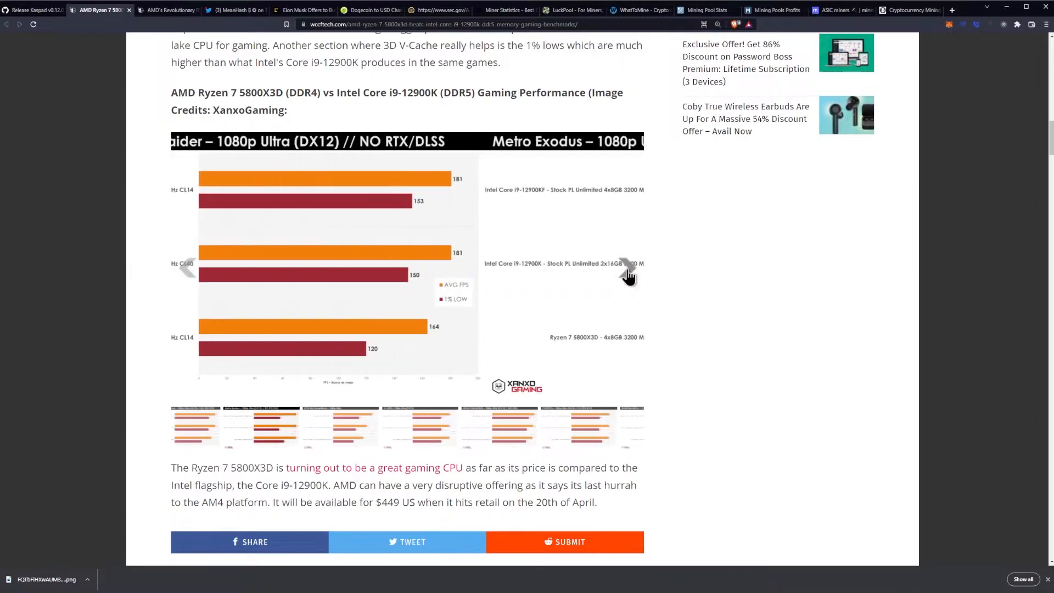
left_click(625, 266)
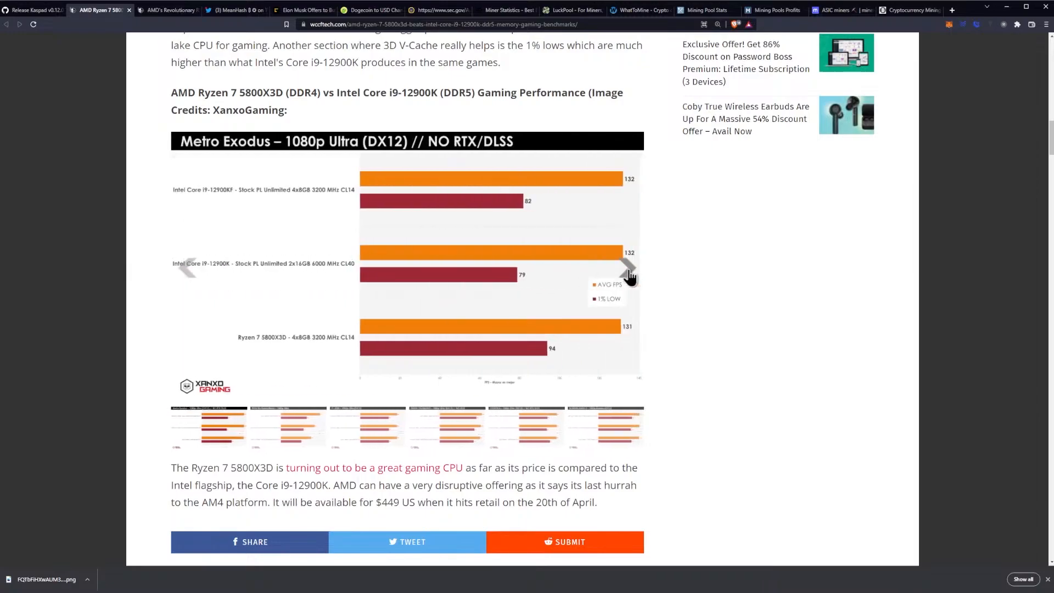
Step: Scroll past the share buttons to reveal the Related articles section
scroll("down", 3)
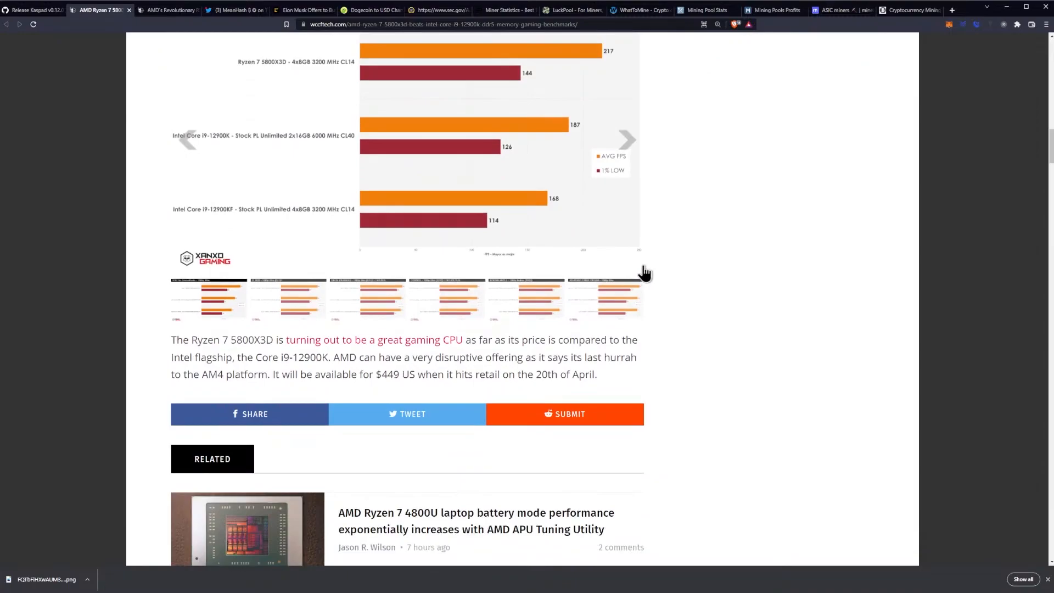
mouse_move(693, 274)
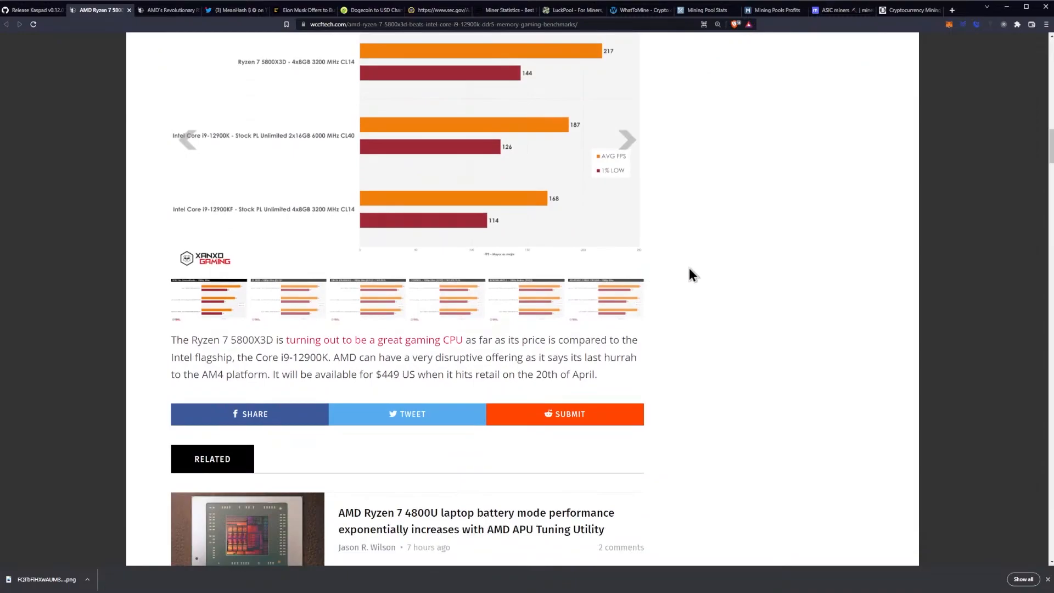
mouse_move(708, 264)
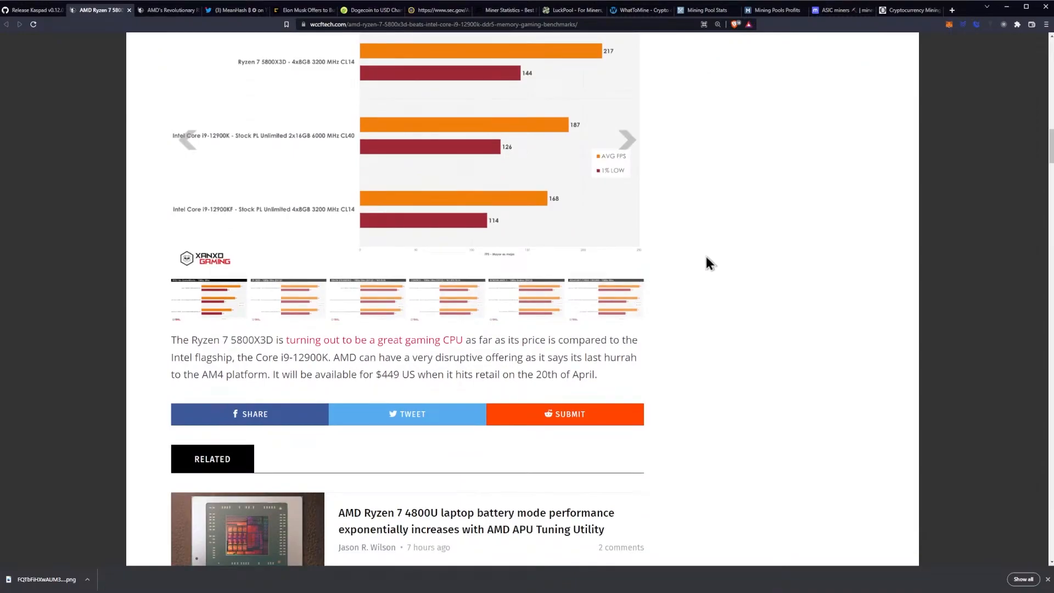